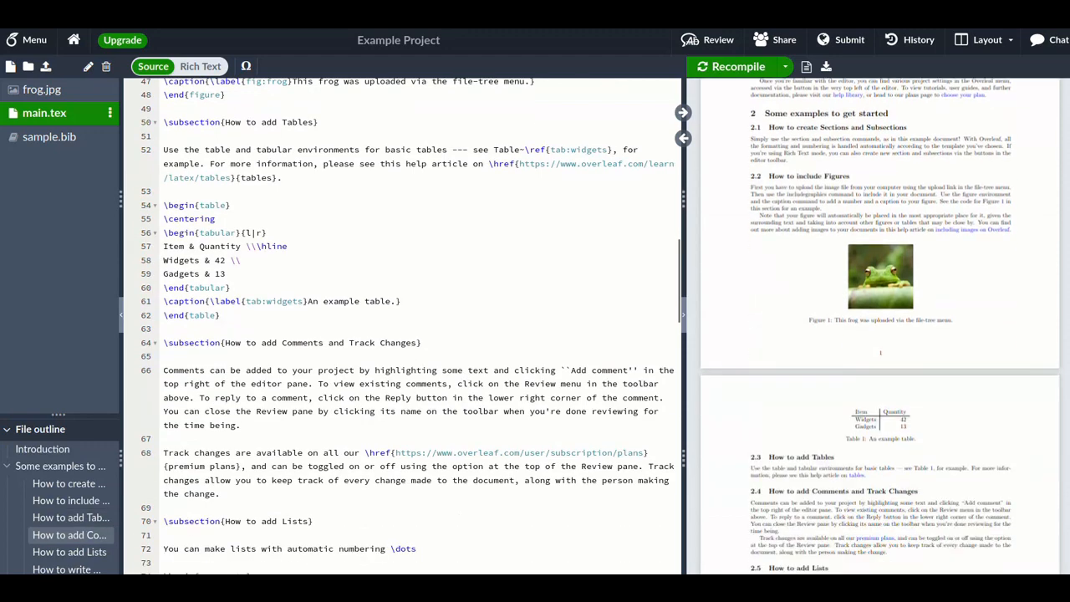
Insert an equation environment reading e\;=\;mc^2 under the heading and recompile the PDF.
scroll(down, 3)
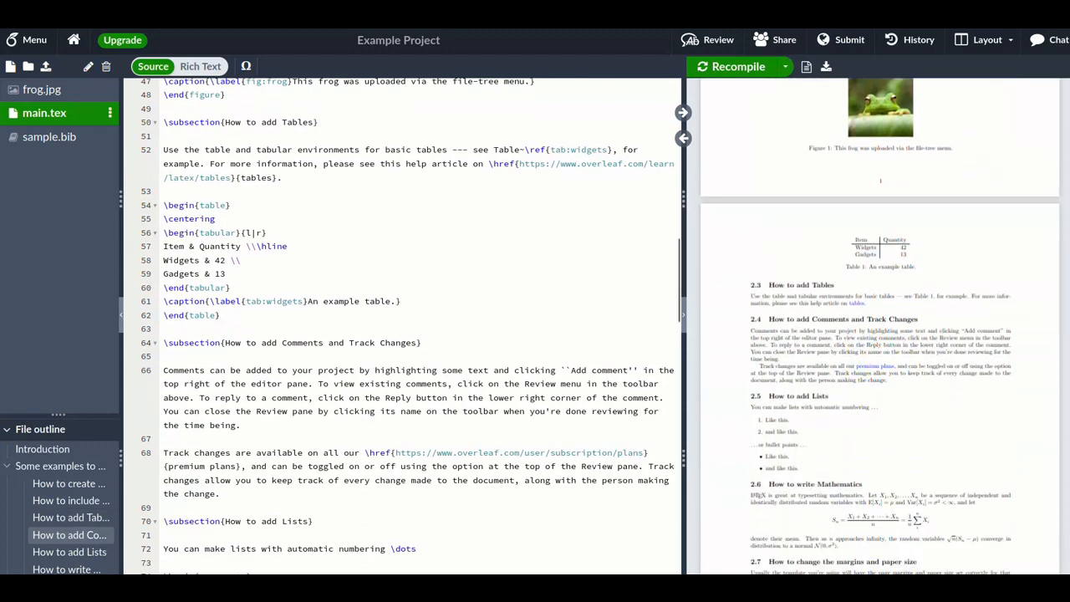
key(Enter)
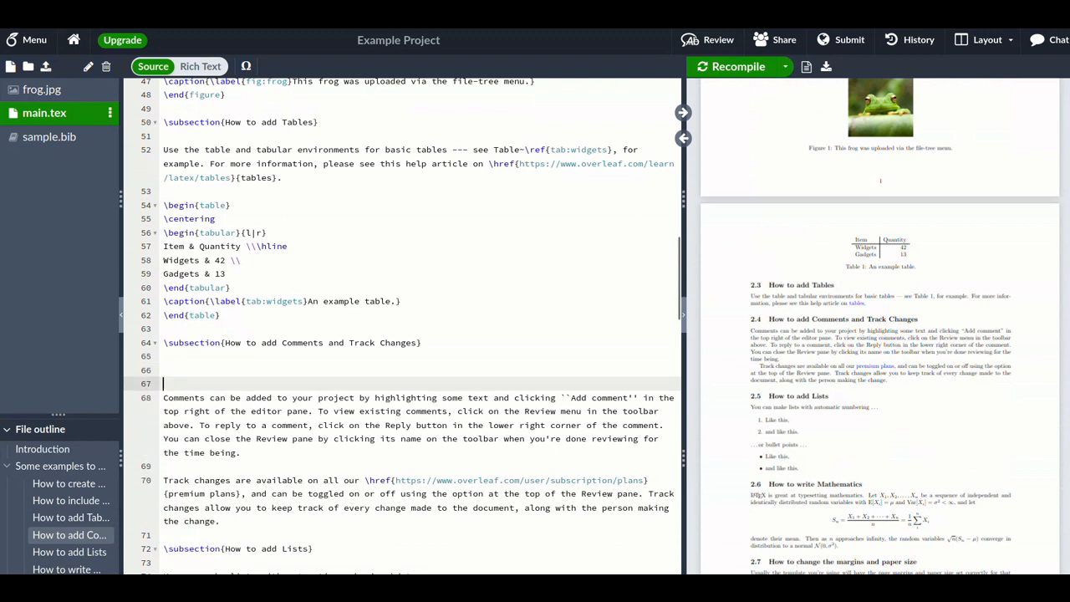
text(\begin{equation)
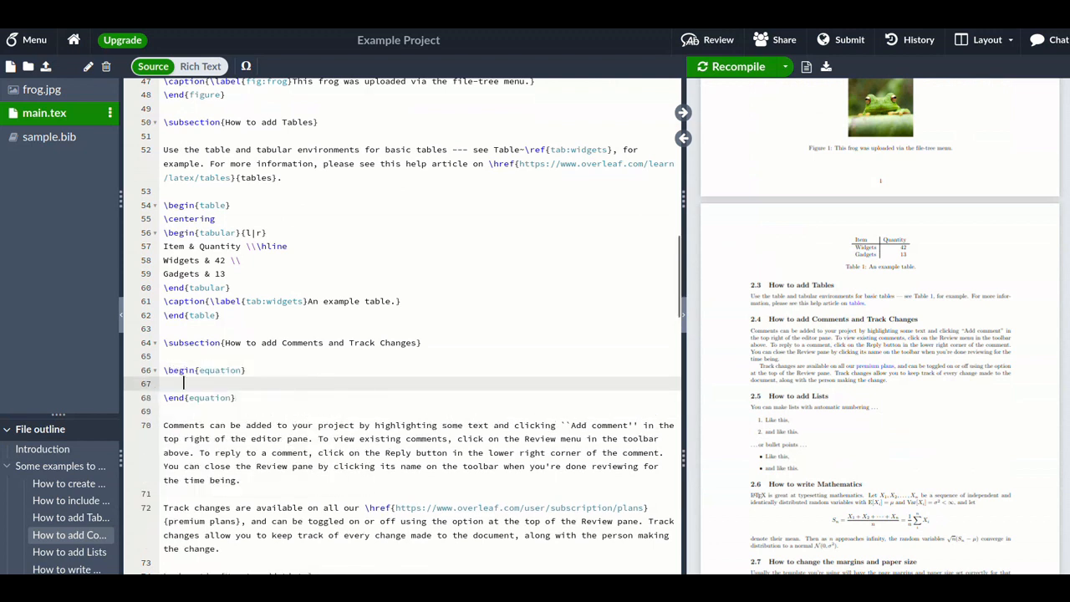
text(e)
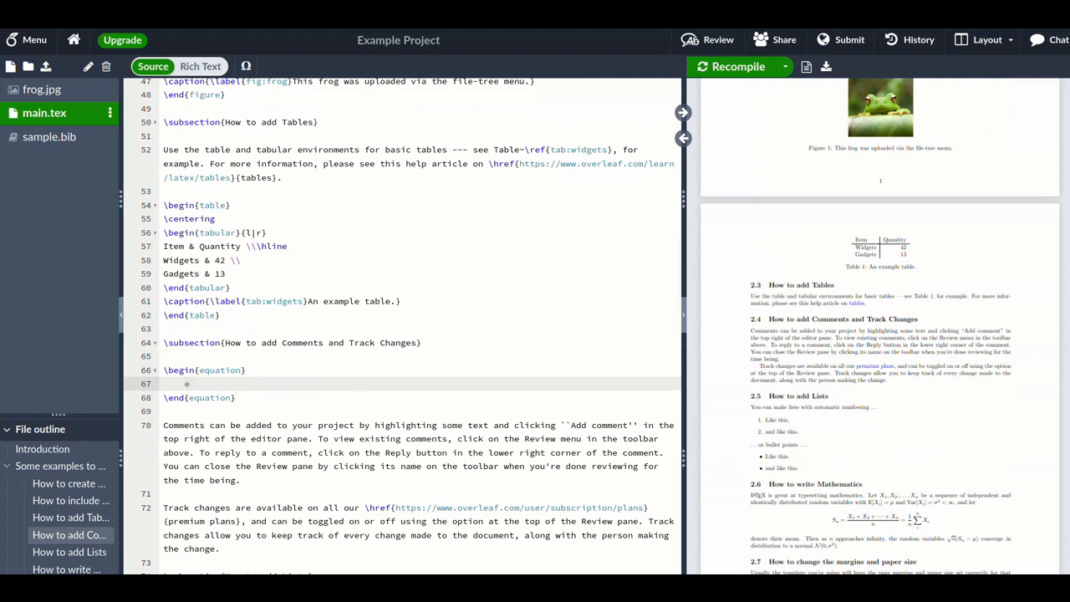
text(\;=\;)
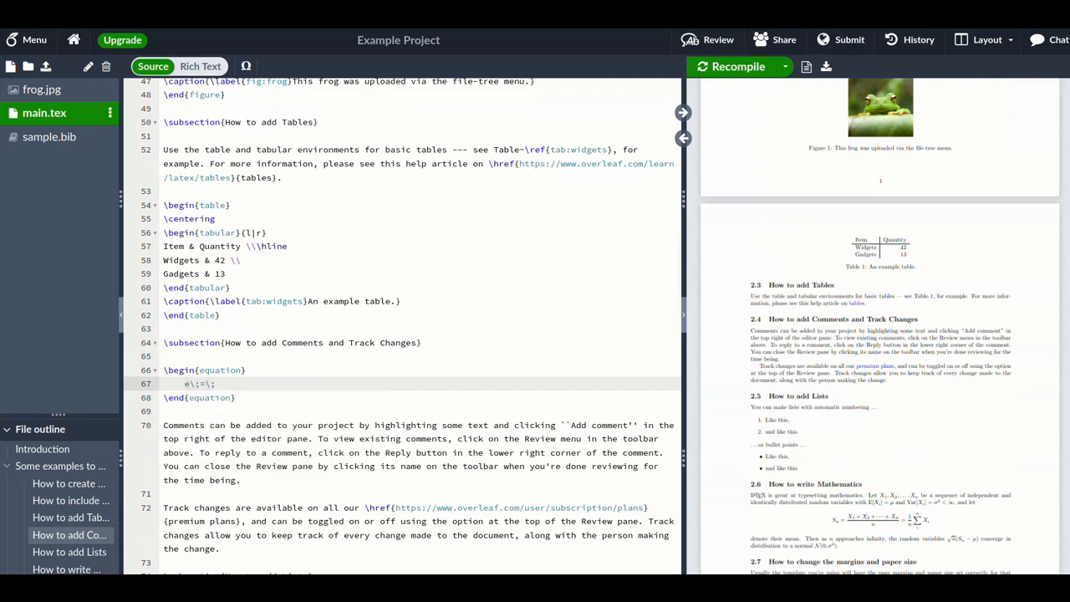
text(mc^2)
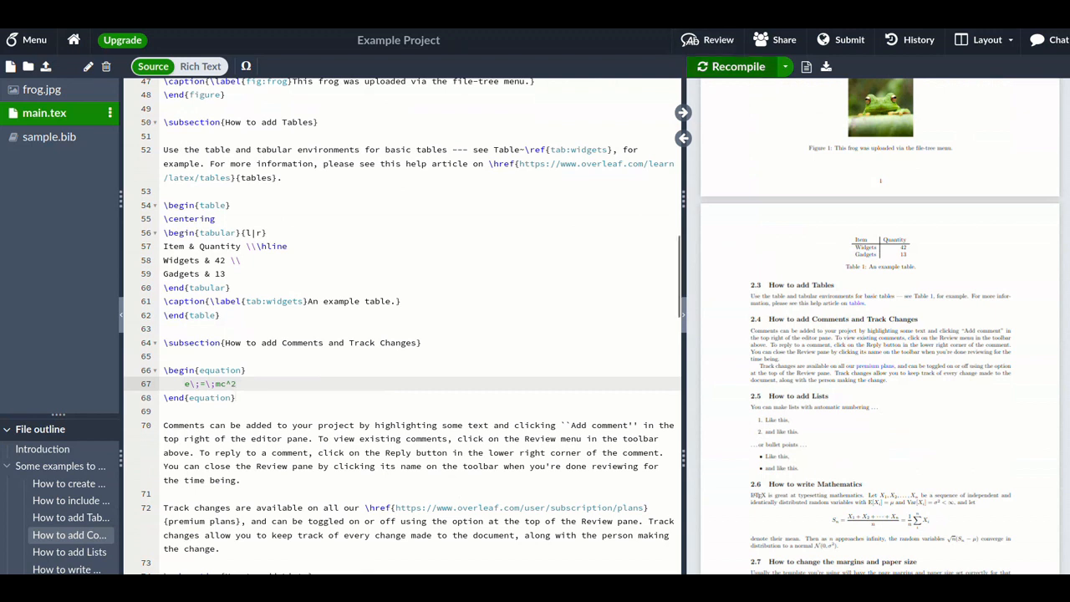
click(737, 66)
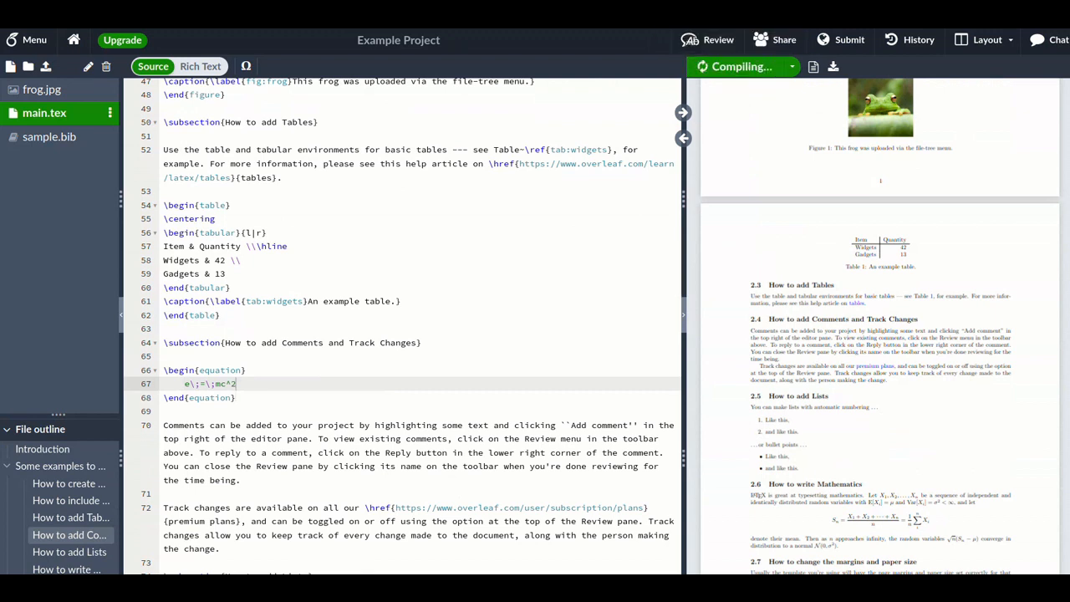
click(735, 67)
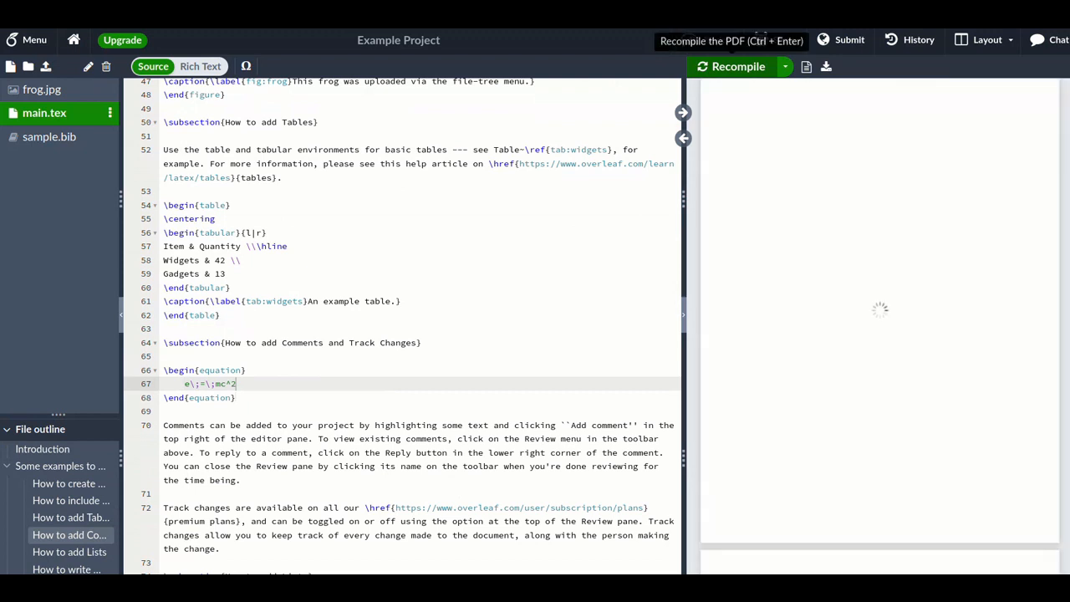
Extend the equation with a \frac{1}{2} term after mc^2.
click(737, 67)
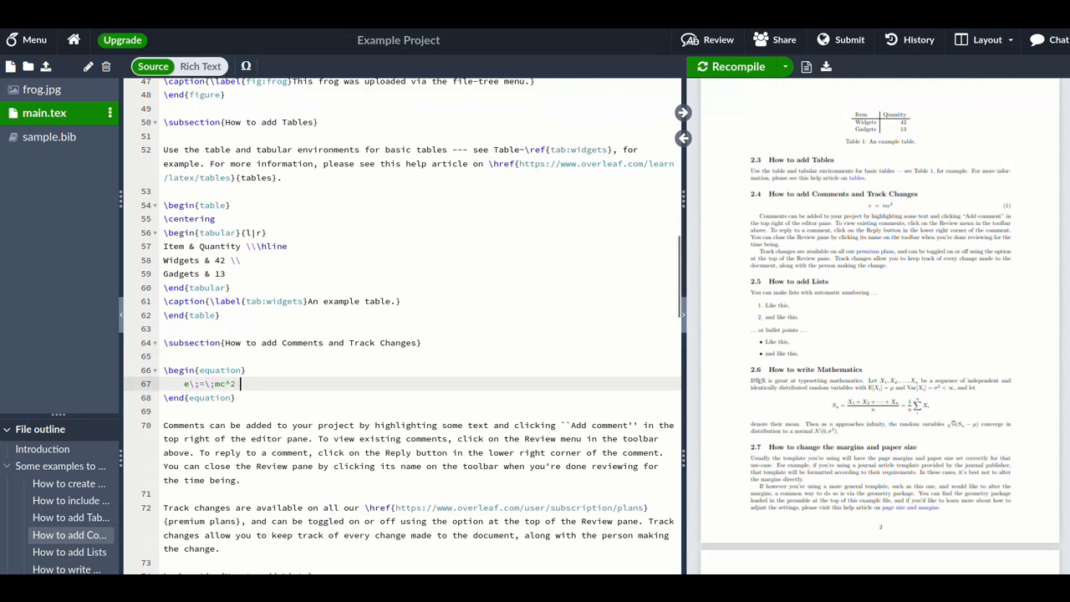
text(\frac{}{})
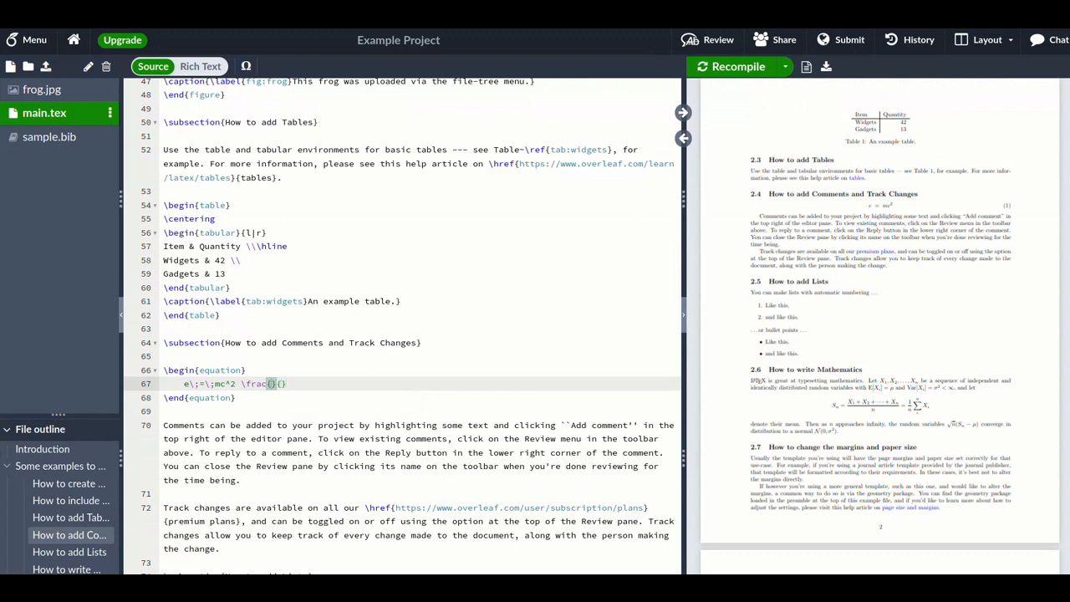
text(1)
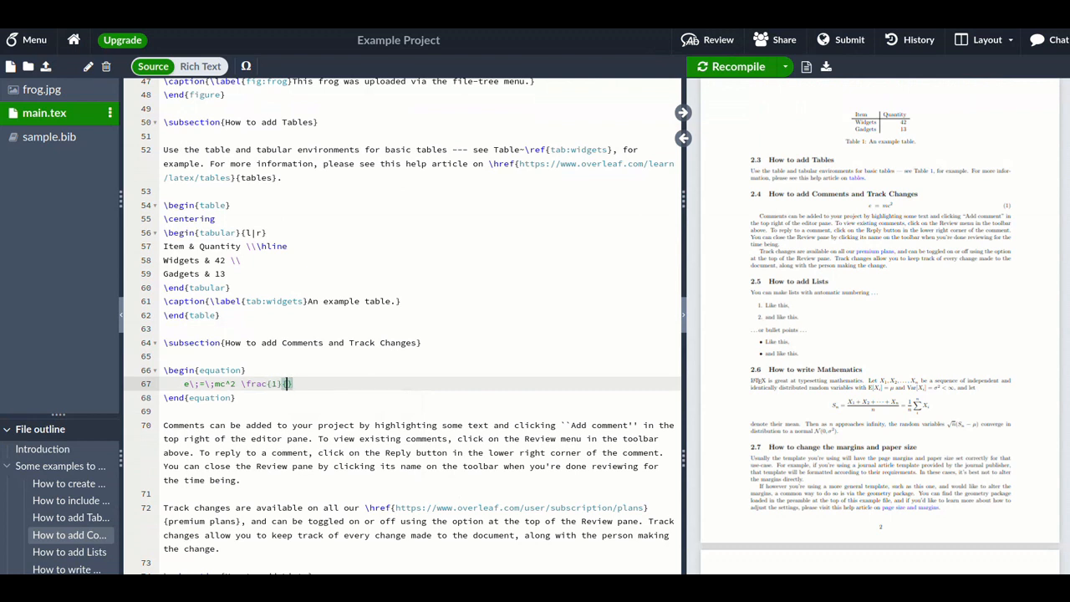
text(2)
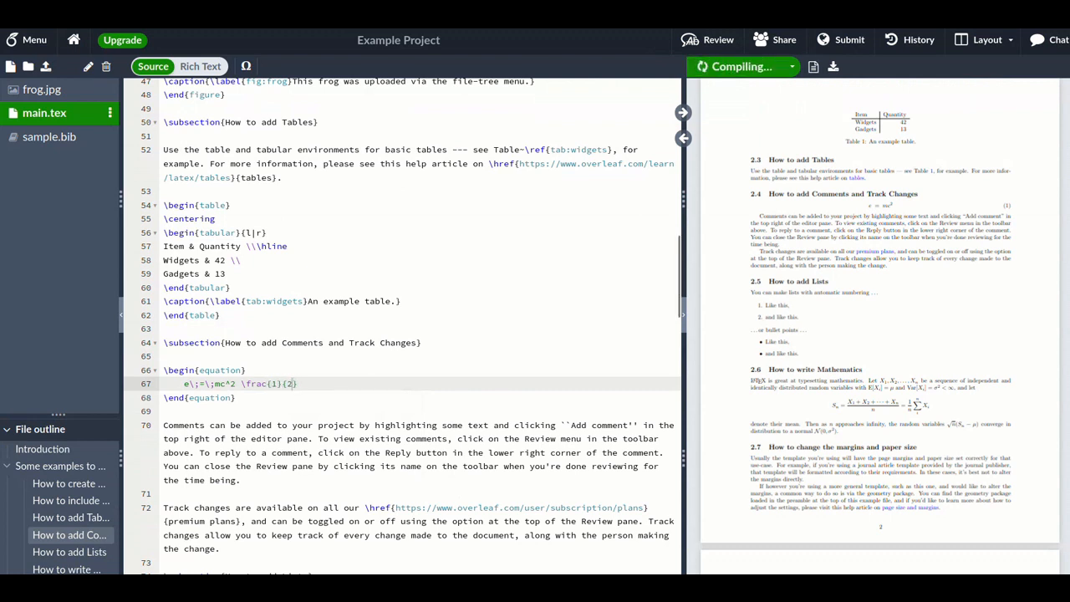
Swap the equation for an enumerate list with two \item lines and recompile the preview.
click(732, 67)
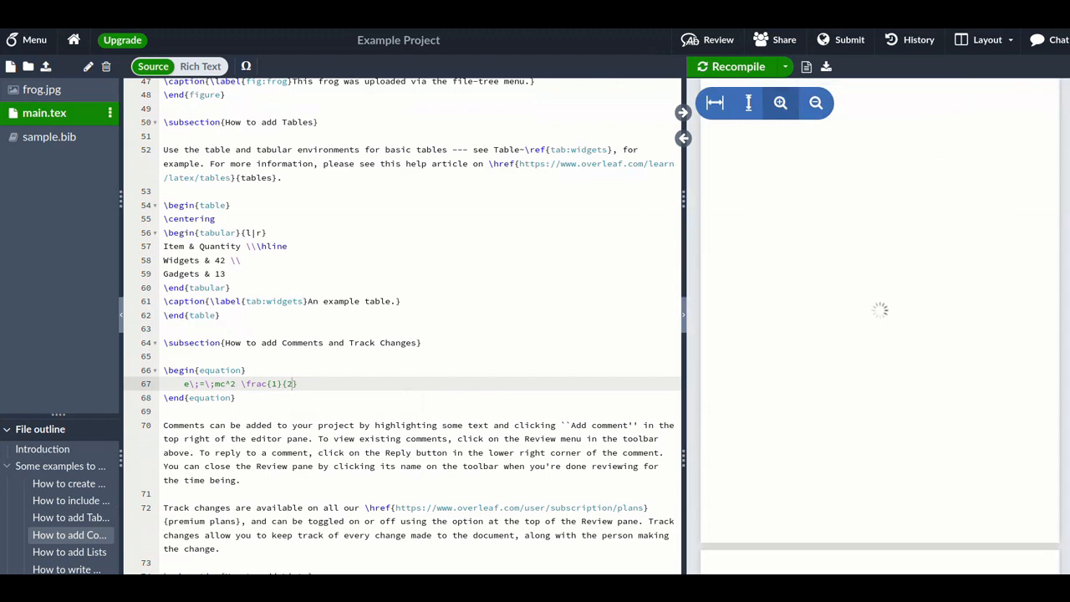
click(732, 66)
text(\item)
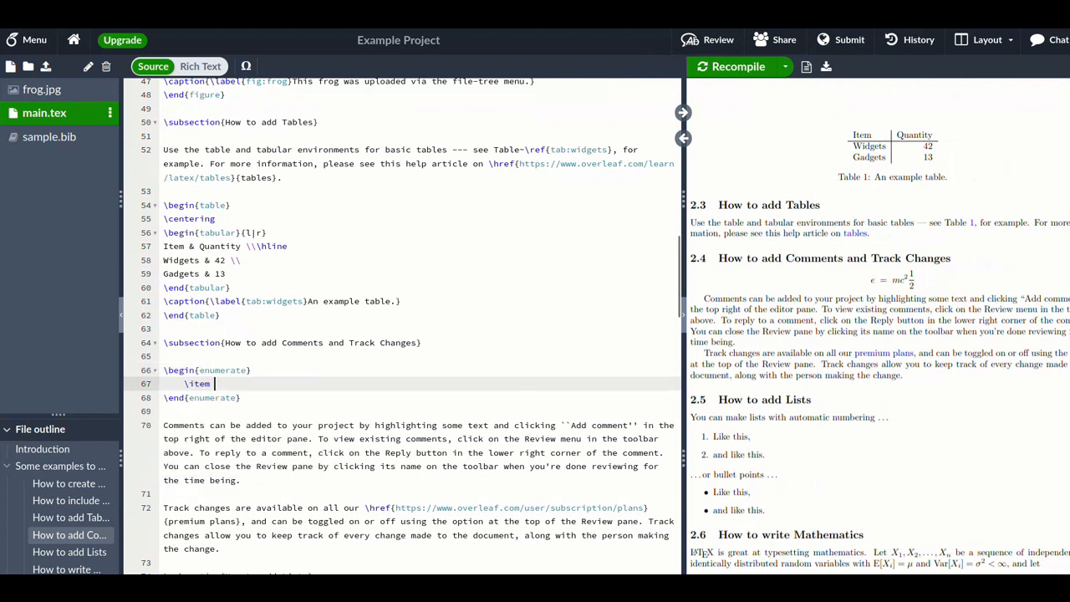
text(1)
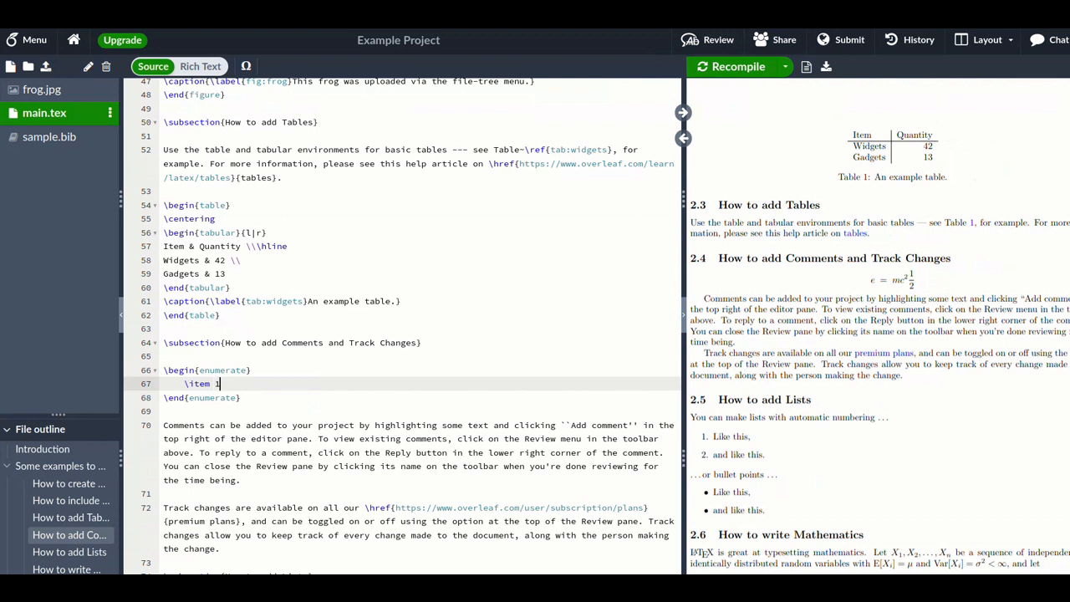
text(\item <<)
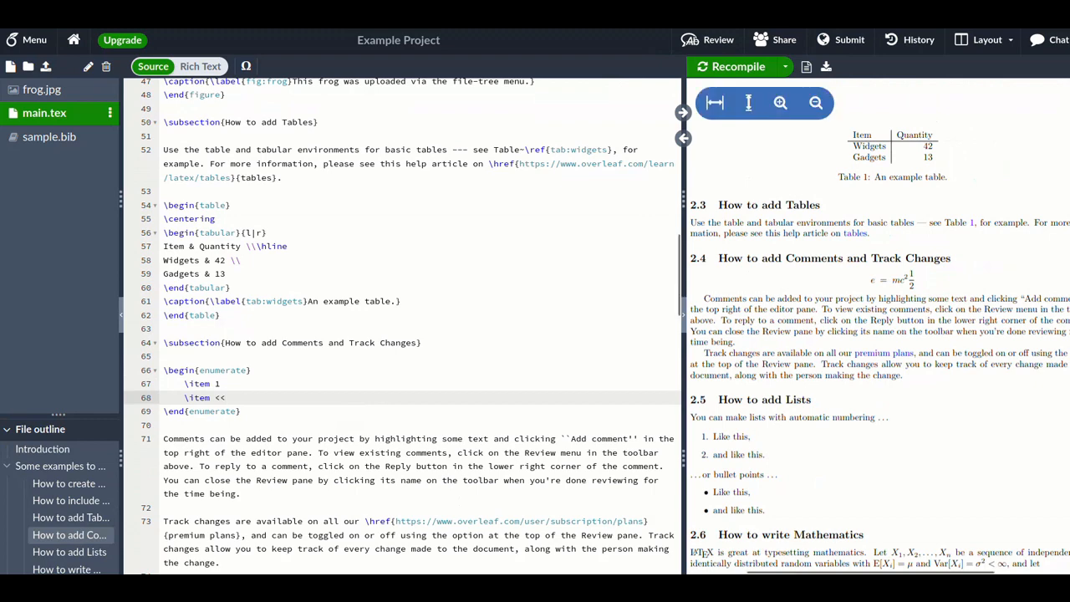
click(729, 67)
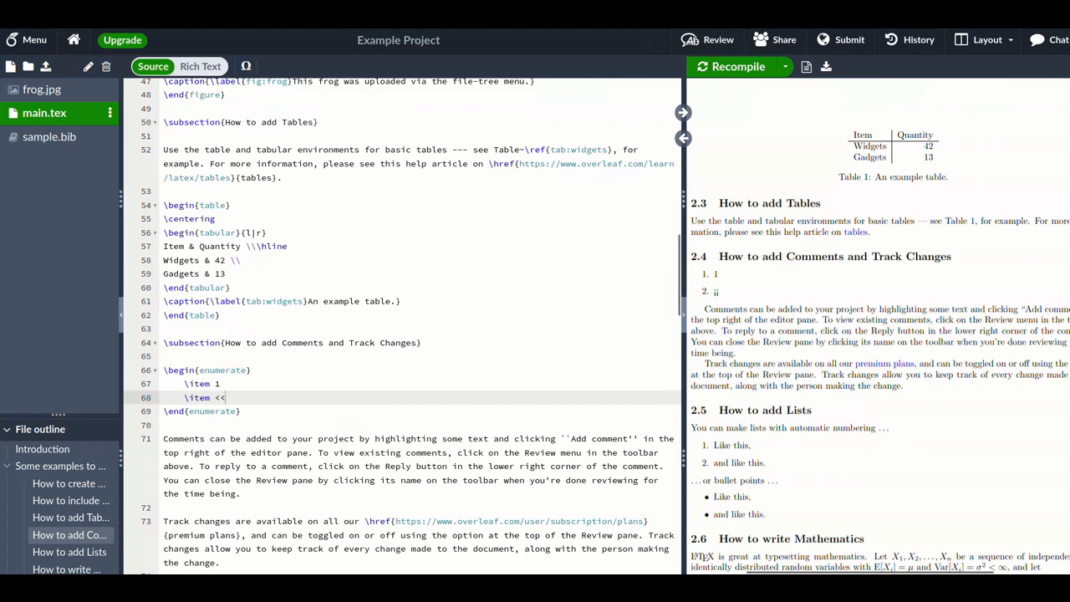
Scroll through main.tex to strip the example sections down to the abstract and a 'Why' section.
scroll(down, 3)
text(\section{Why )
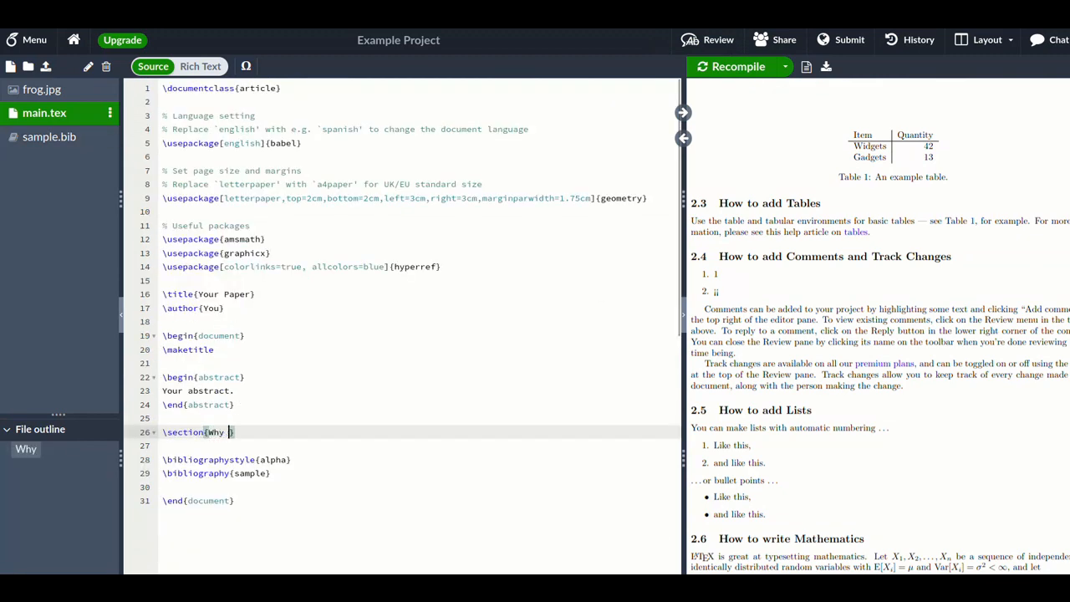
Title the section 'Why use overleaf instead of microsoft word?'.
text(use over)
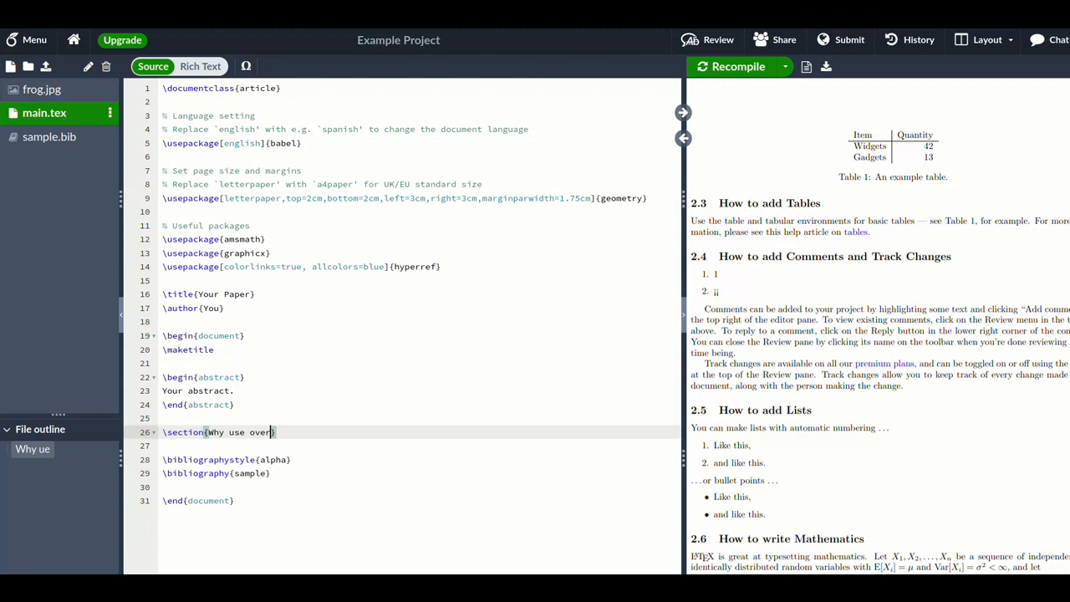
text(leaf })
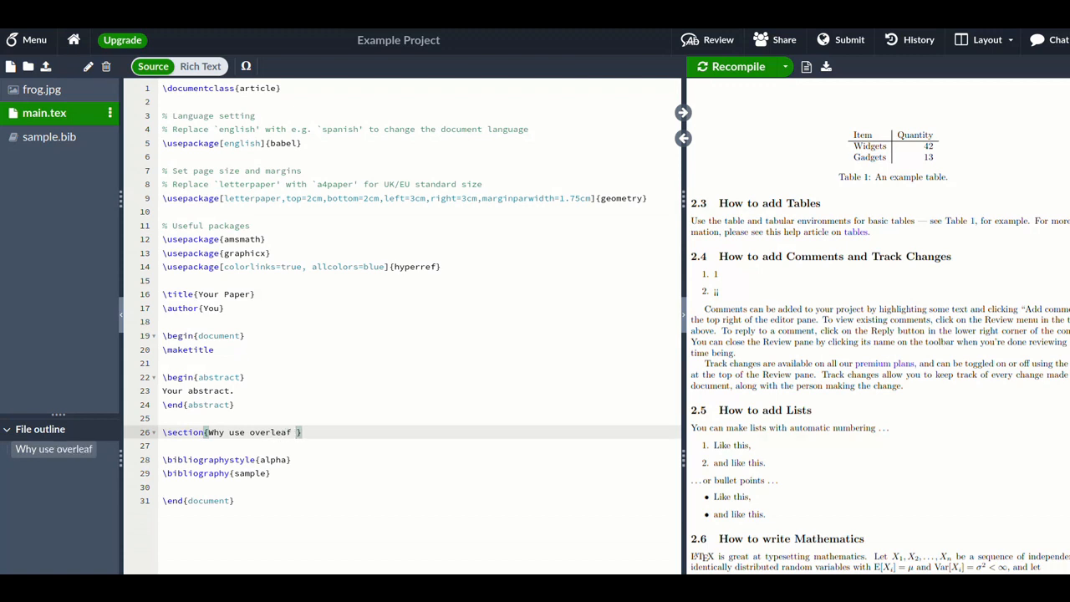
text(instead of)
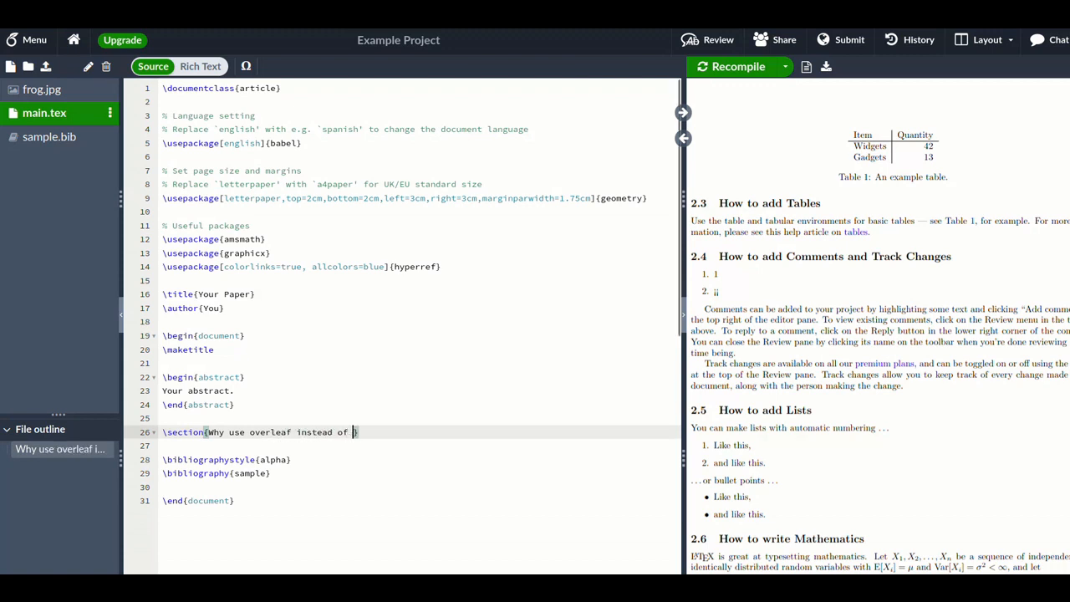
text(microsoft)
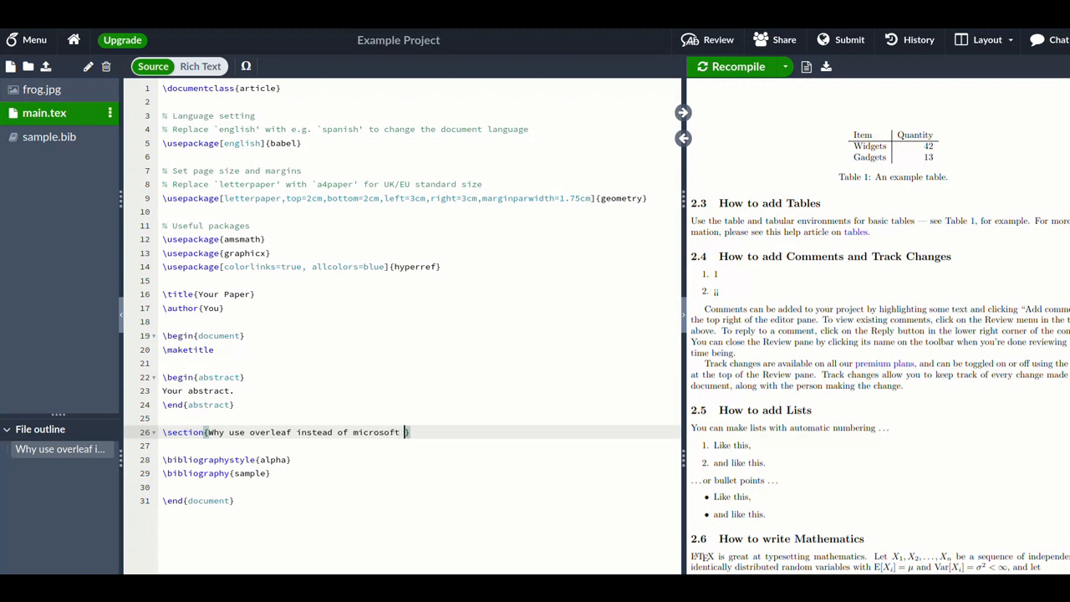
text(word?)
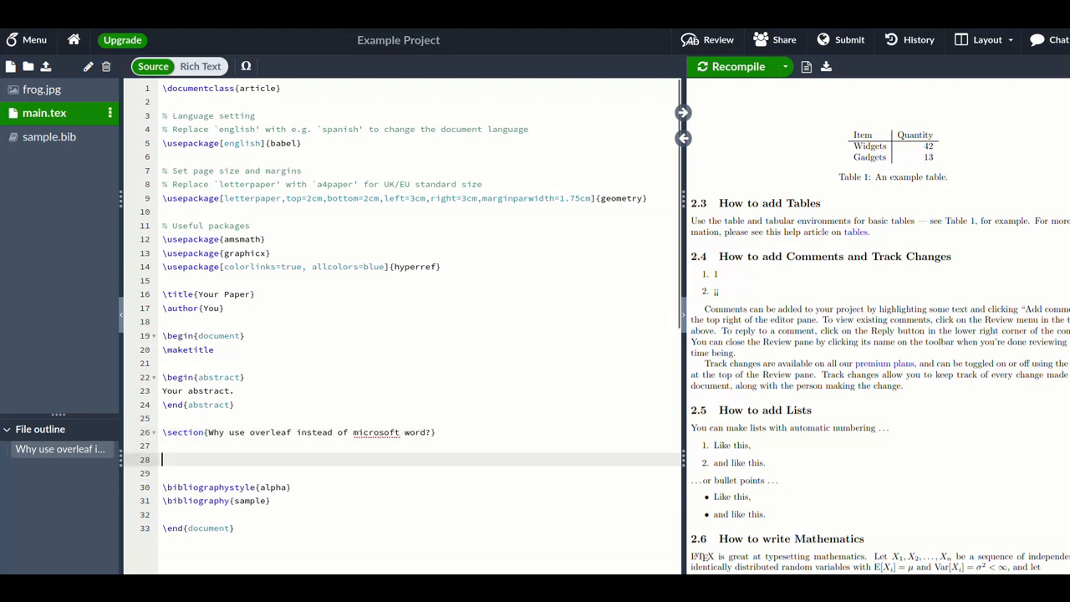
Begin an itemize list with items: Free, easily share with colleagues for editing, online instant backups.
text(\begin{itemize})
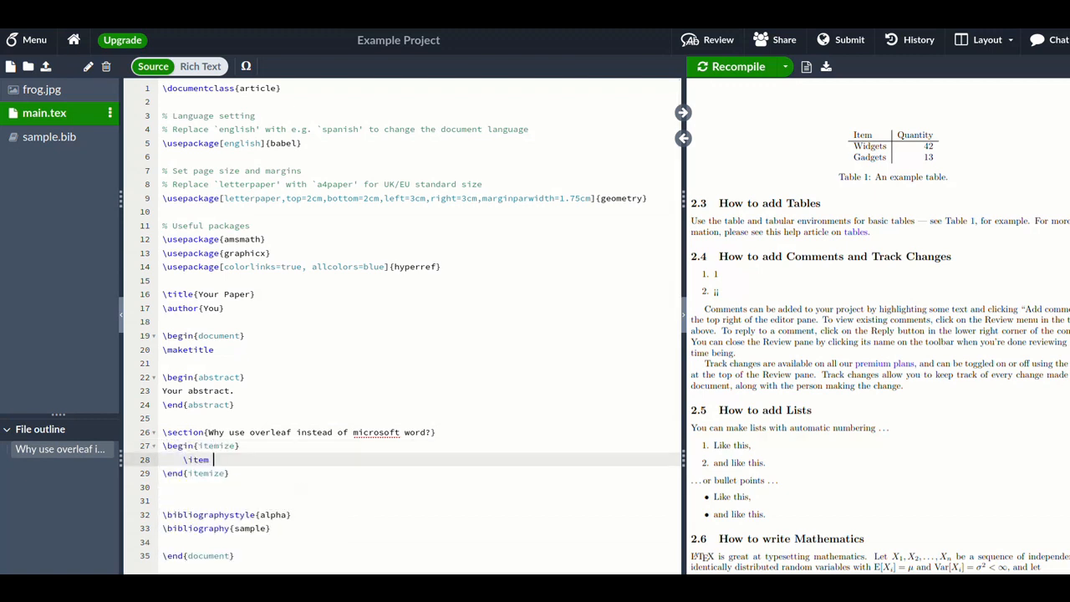
text(Free regardless of)
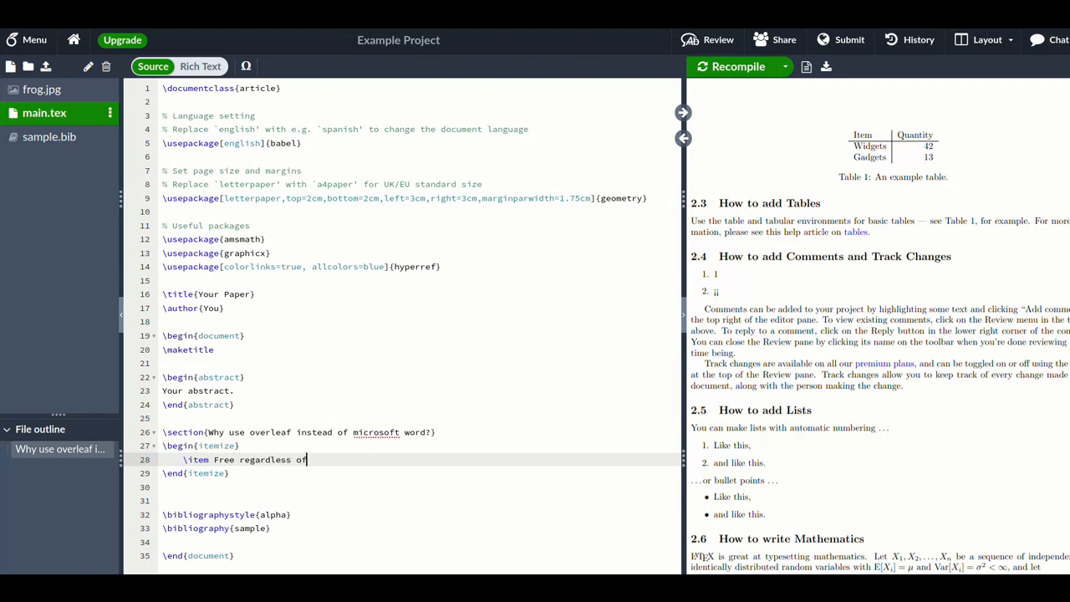
text(whether you are student or not)
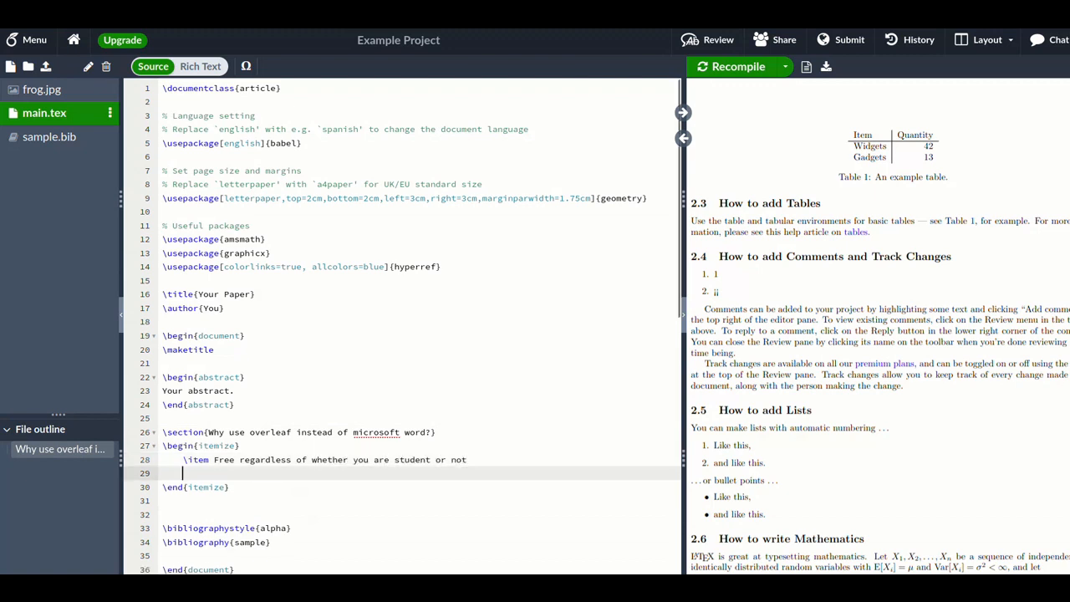
text(\item can easie)
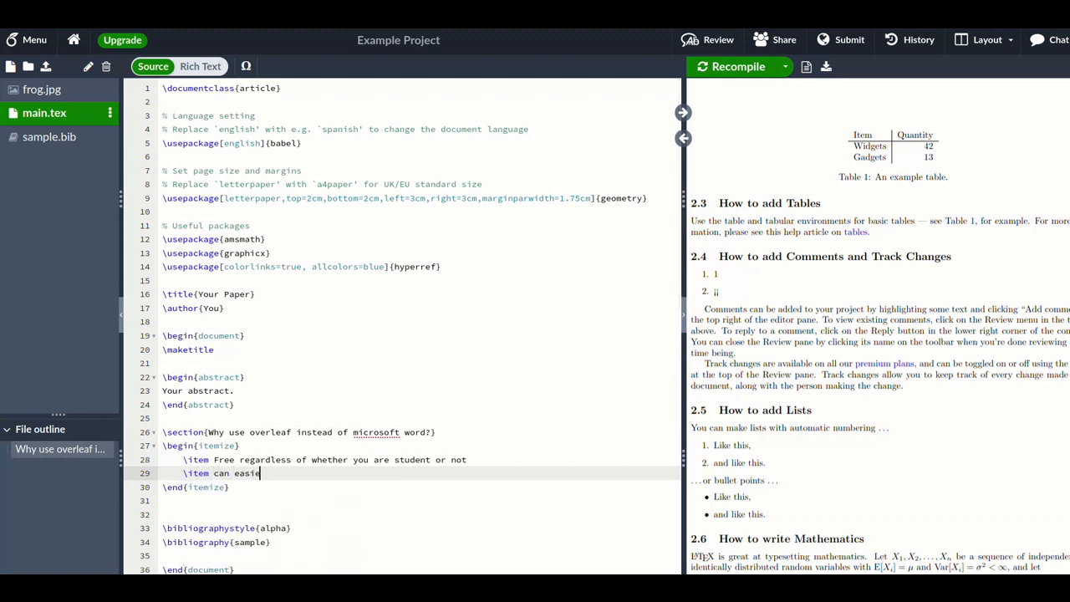
text(ly sha)
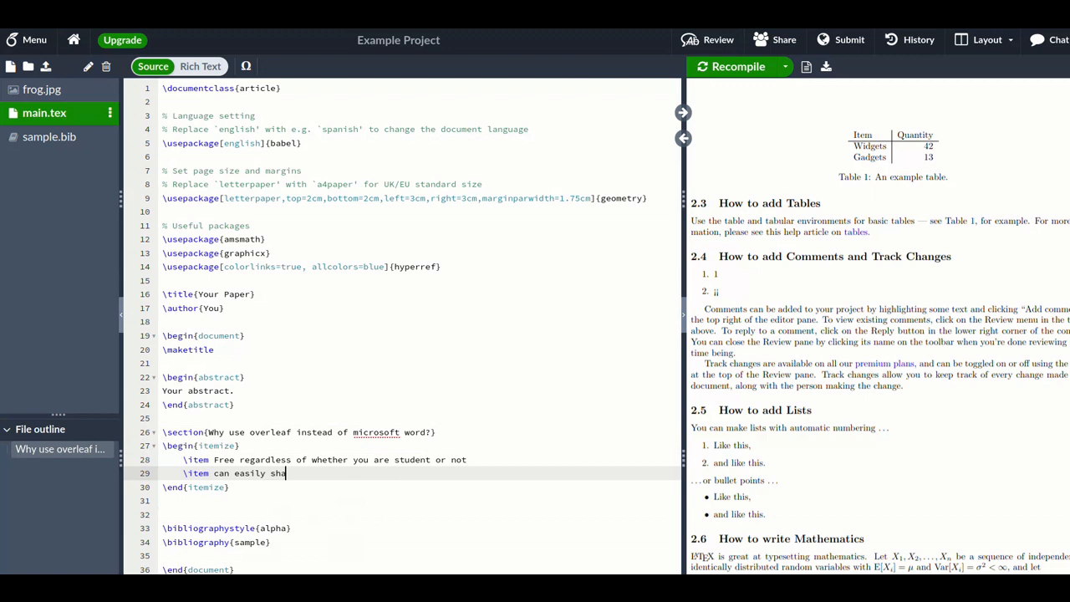
text(re with)
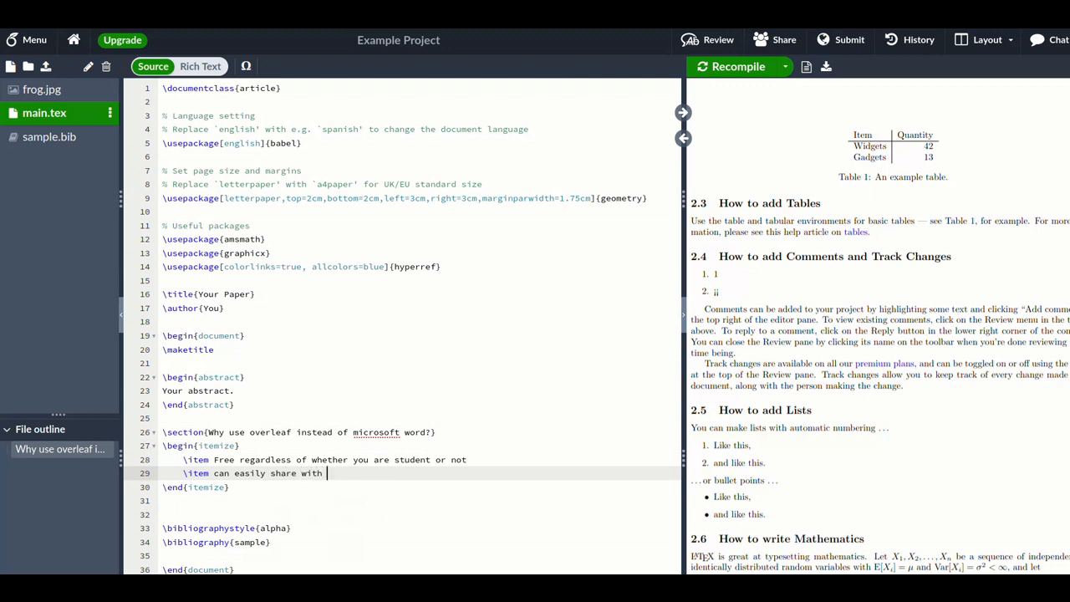
text(colle)
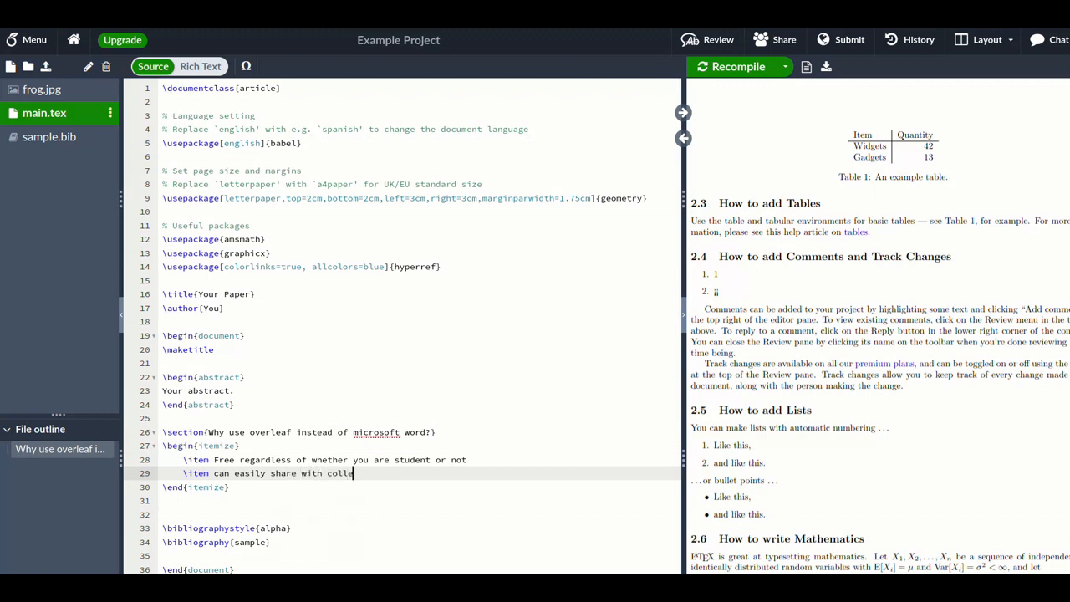
text(agues)
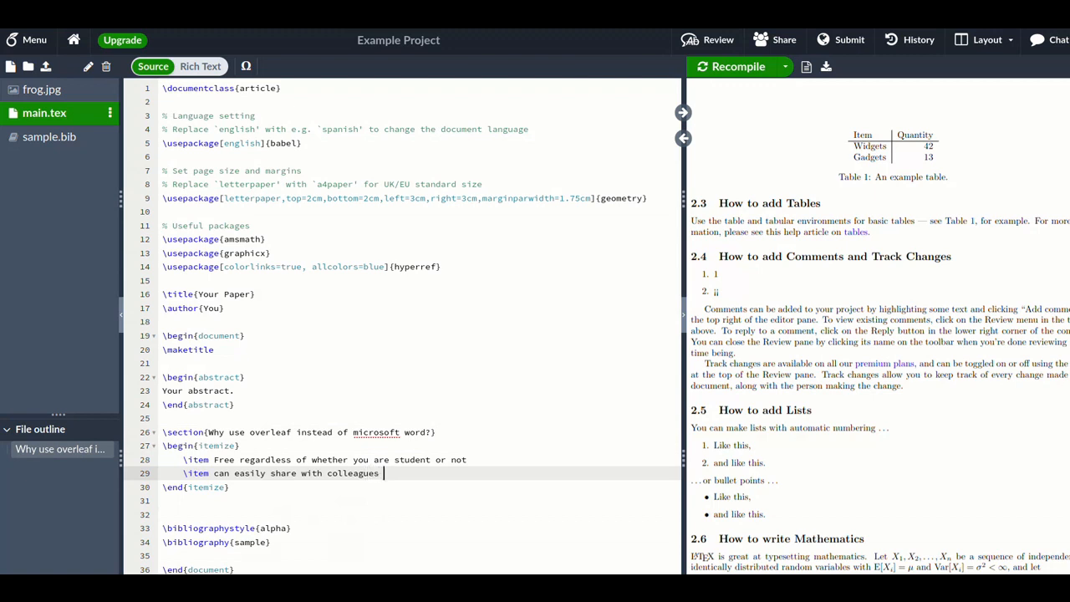
text(for editing)
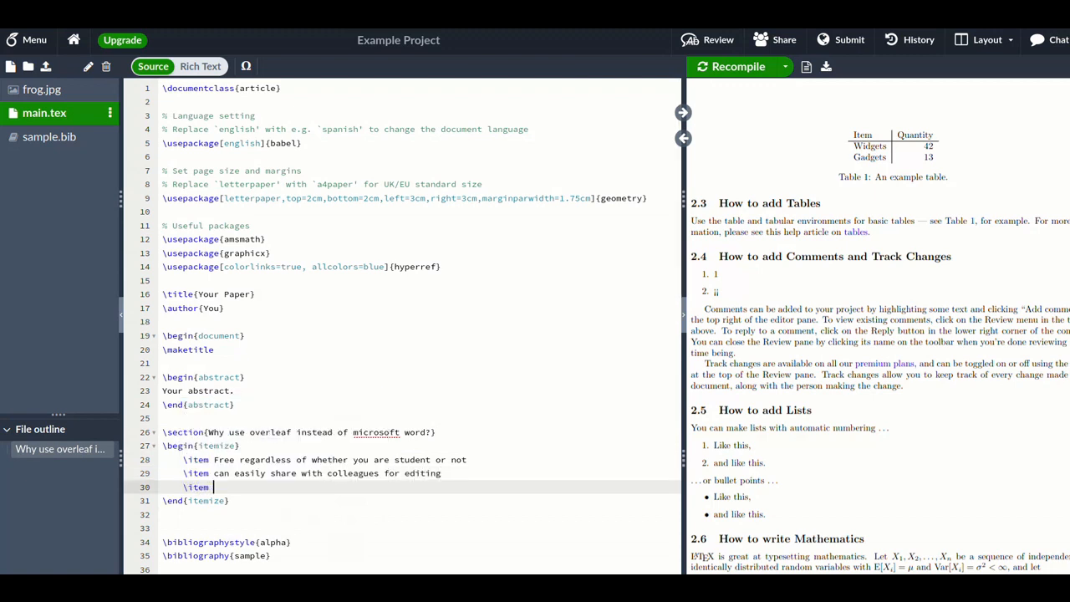
text(online t)
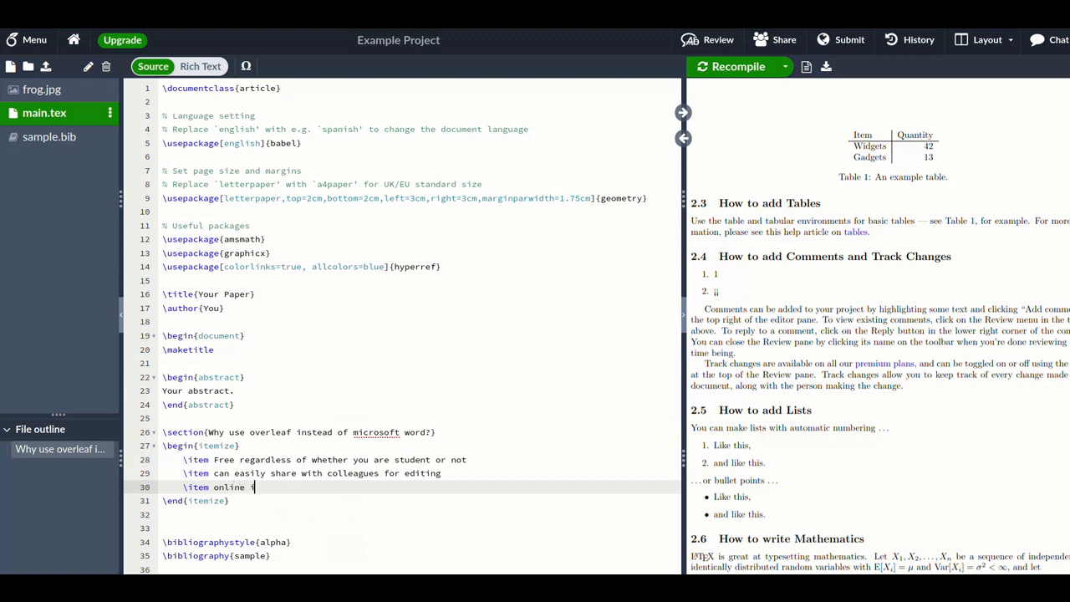
text(instant bak)
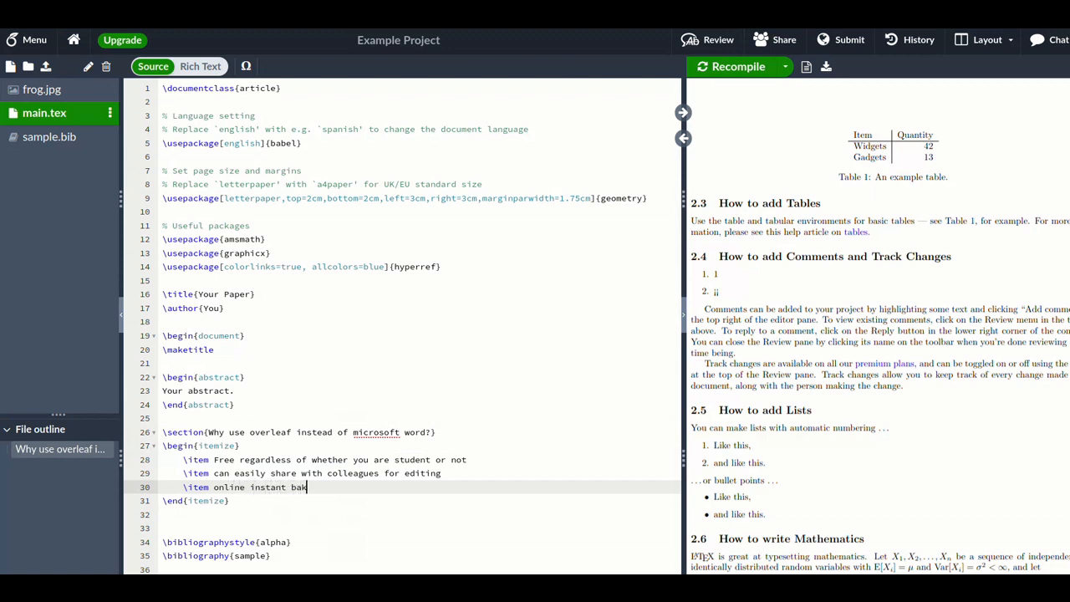
text(ckups)
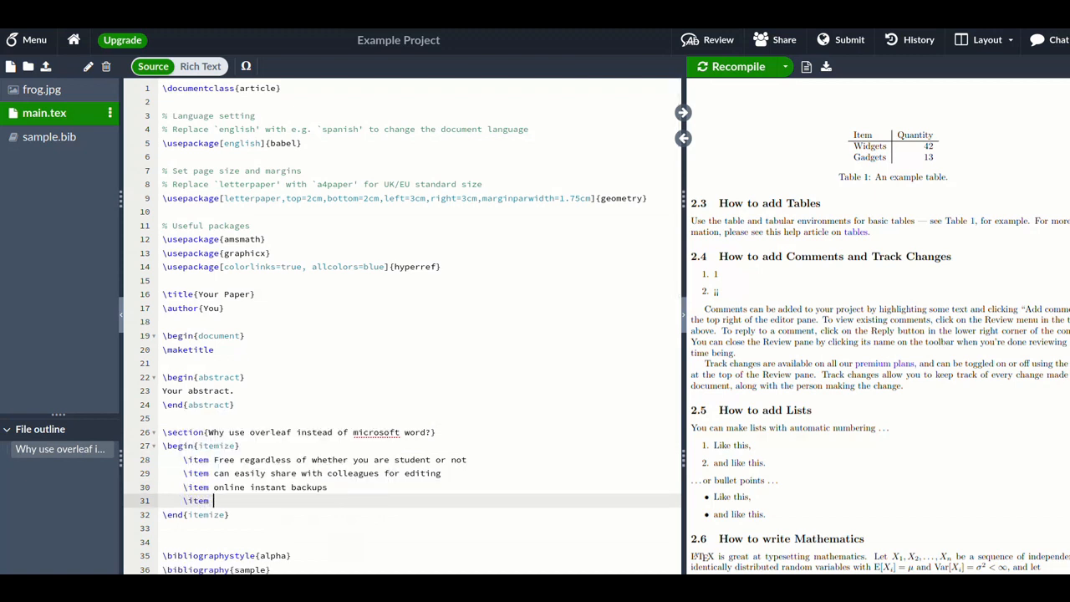
Add a fourth item on easy equations and difficult symbols, ending with an inline $$ math pair.
text(great)
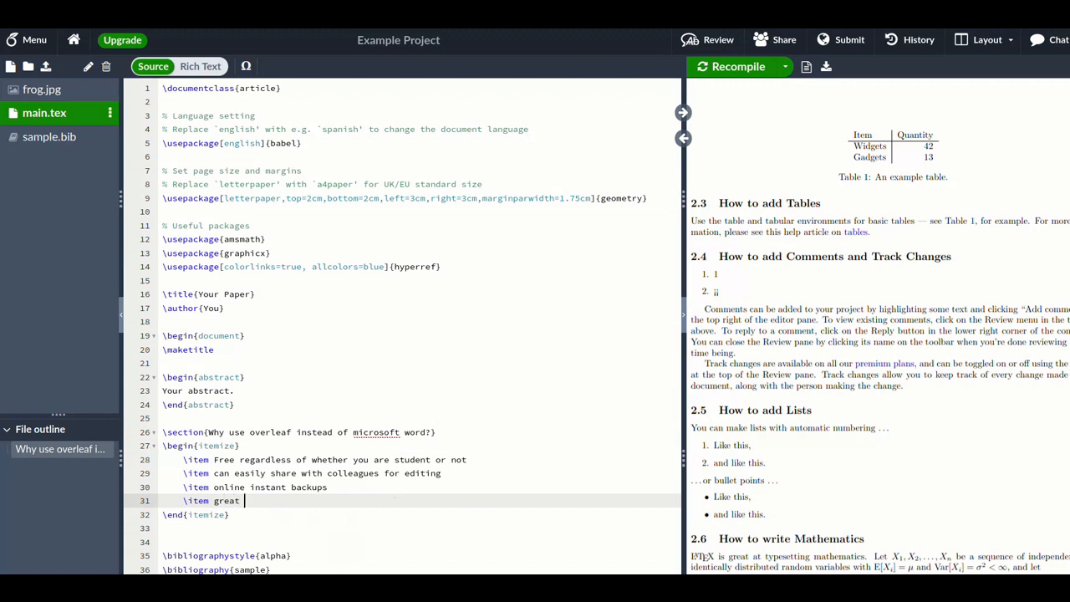
text(for easy)
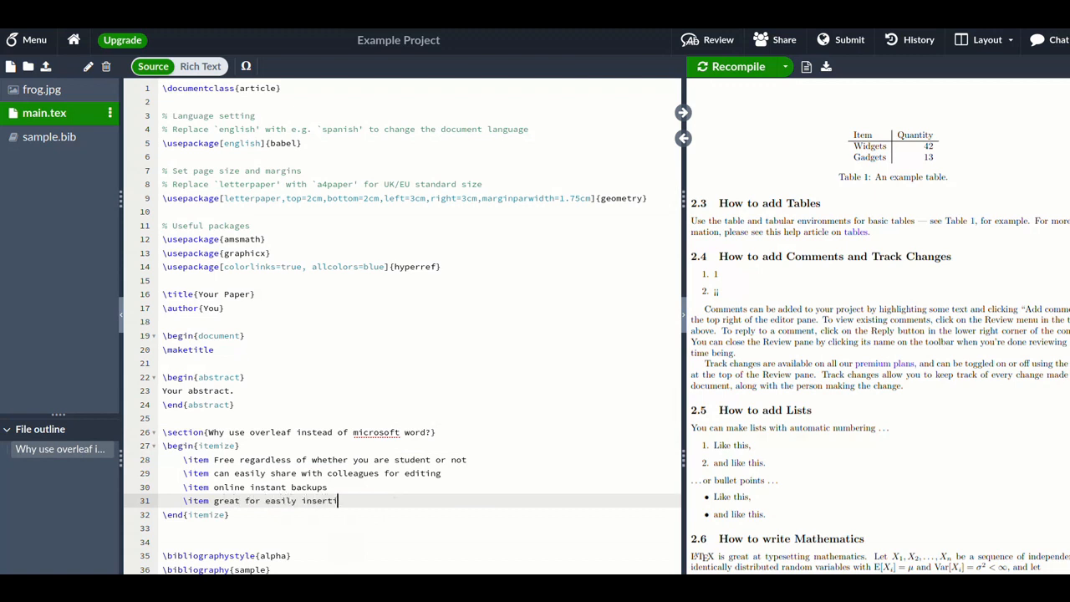
text(ng equality)
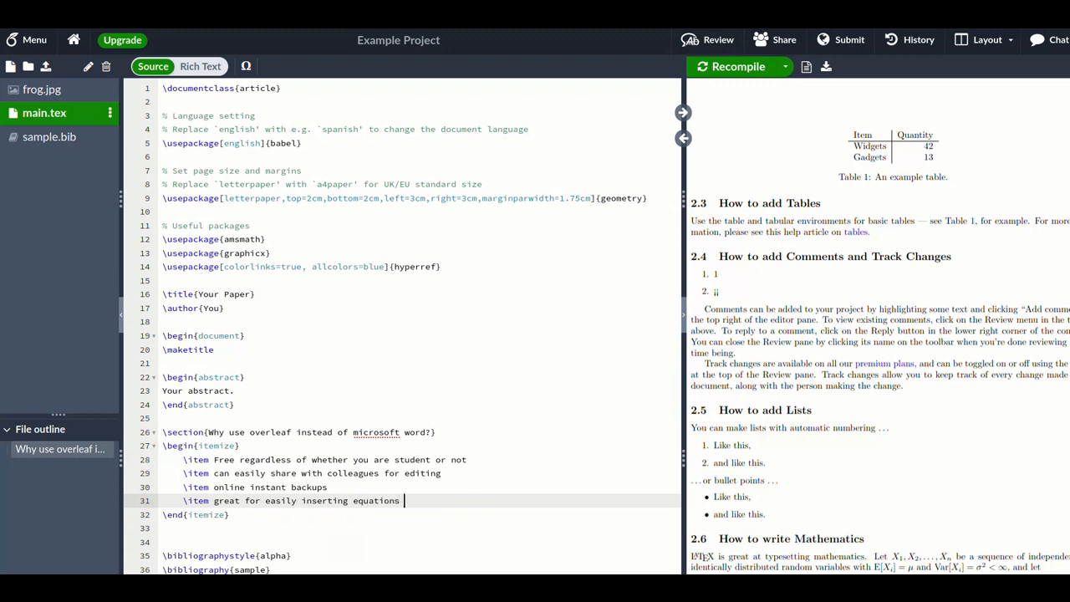
text(or other)
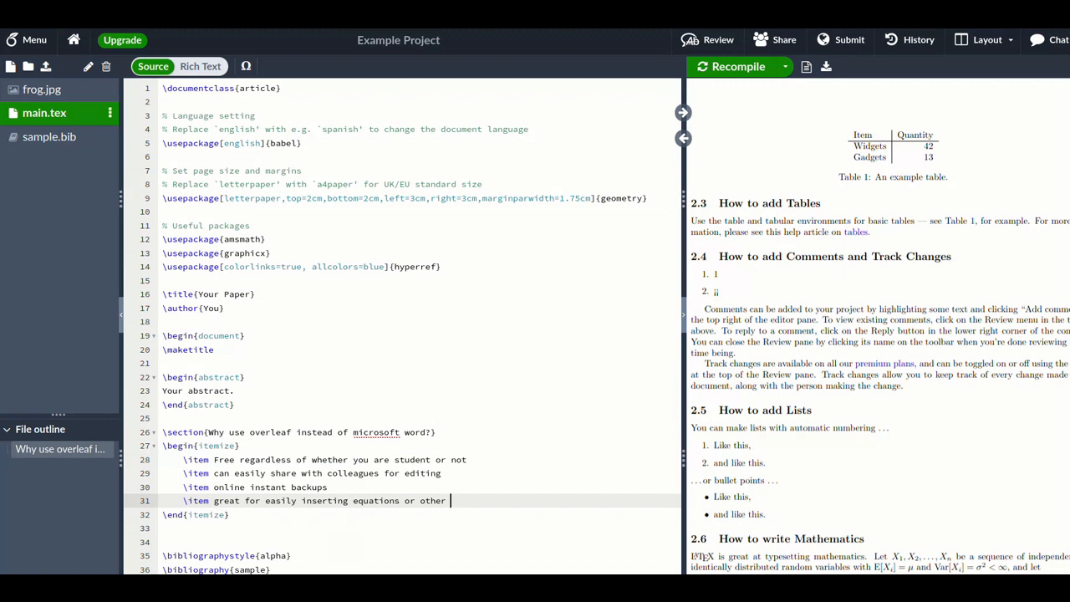
text(d)
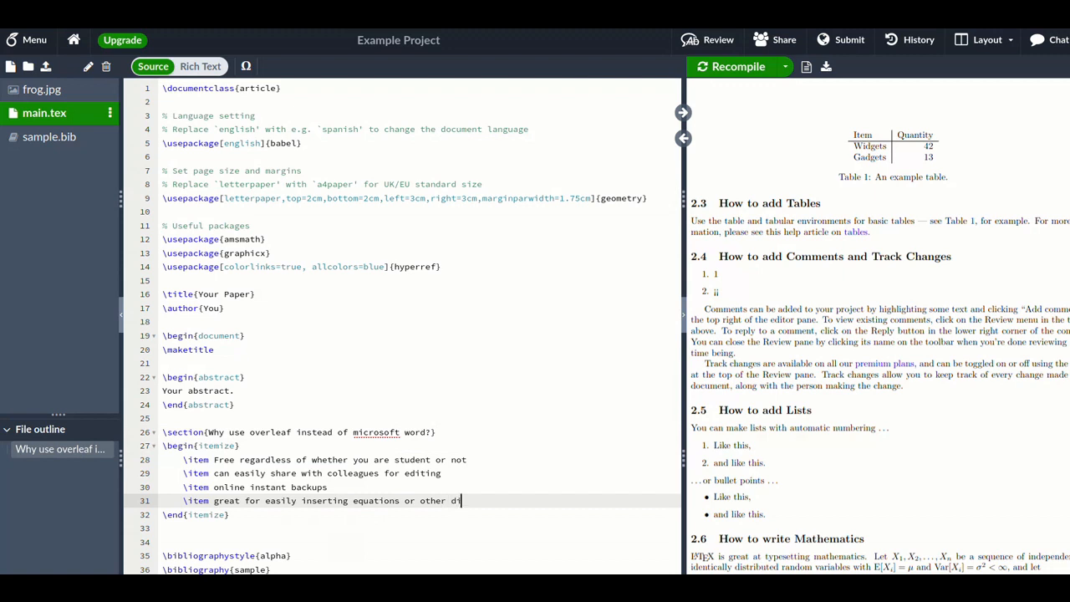
text(ifficult symbols)
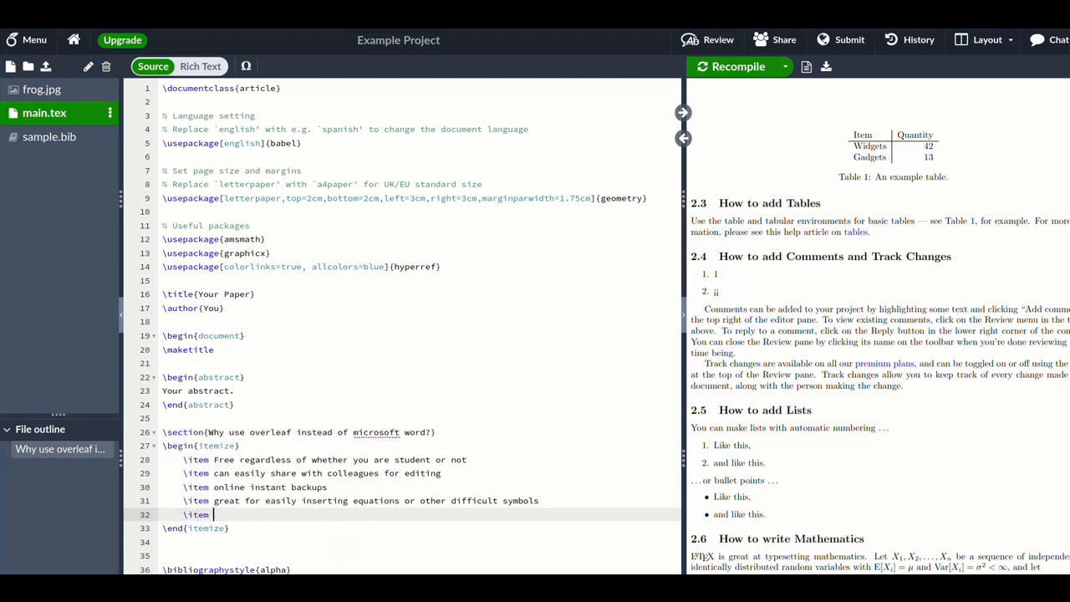
text($$)
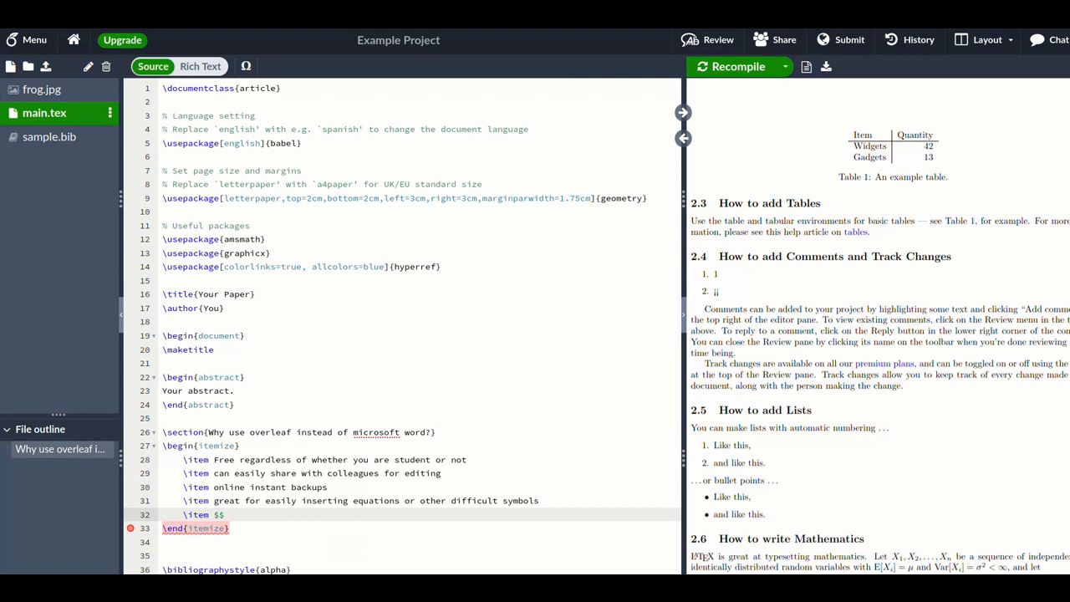
Fill the inline math with e^2 \mathbb{N} and recompile to show the bullet list.
text(e^2)
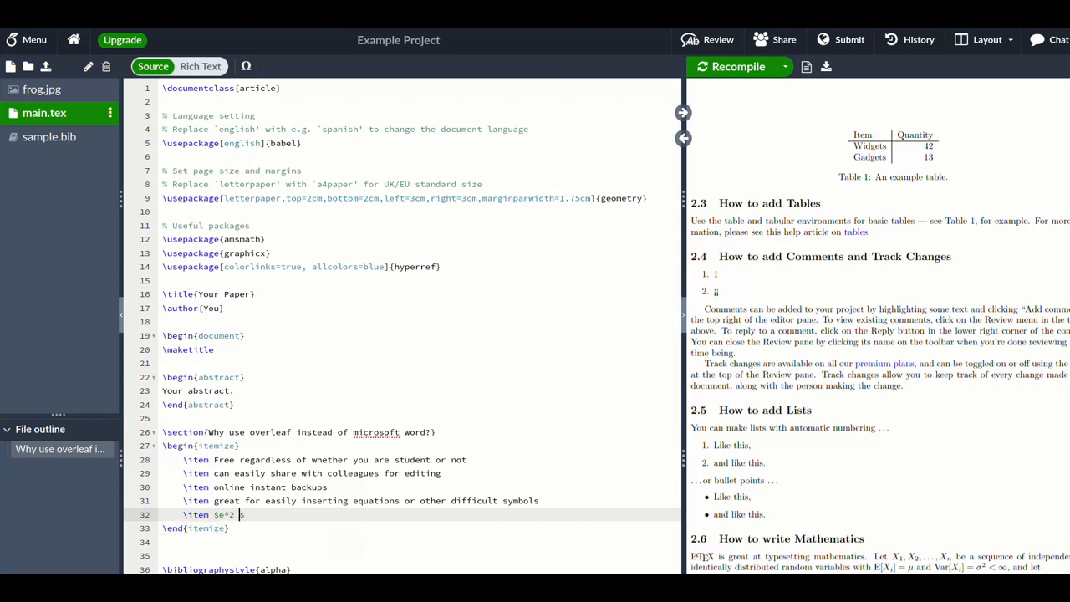
text(\mathbb{N})
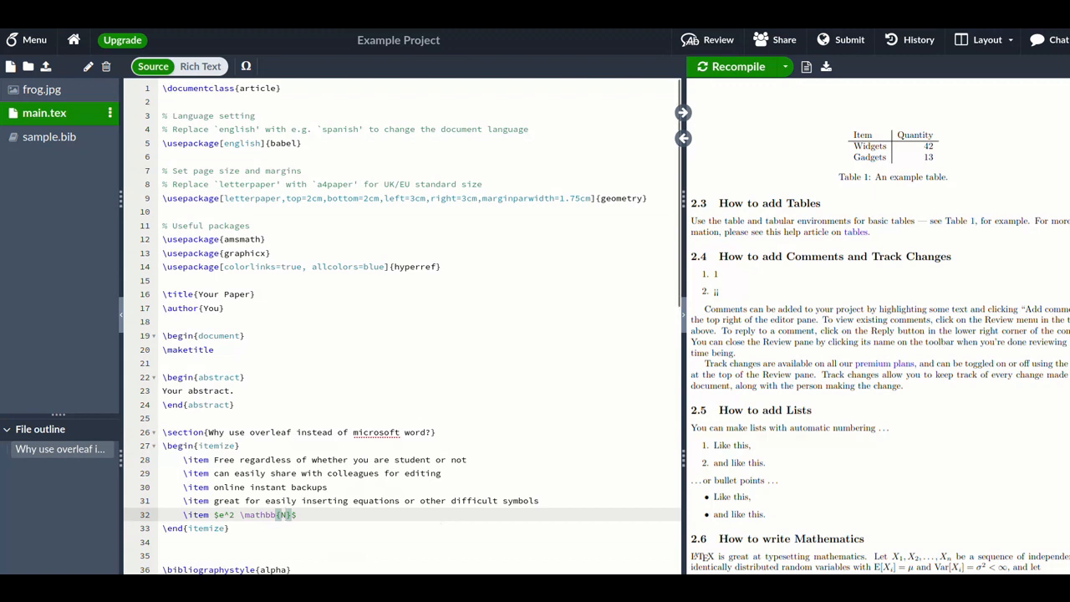
click(733, 67)
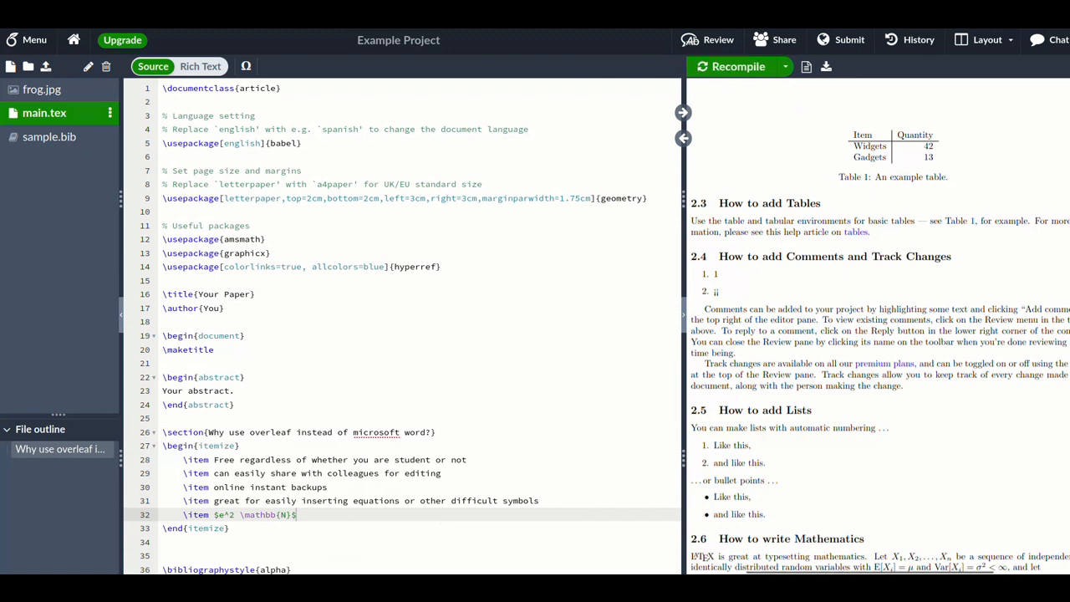
click(732, 67)
text(Z)
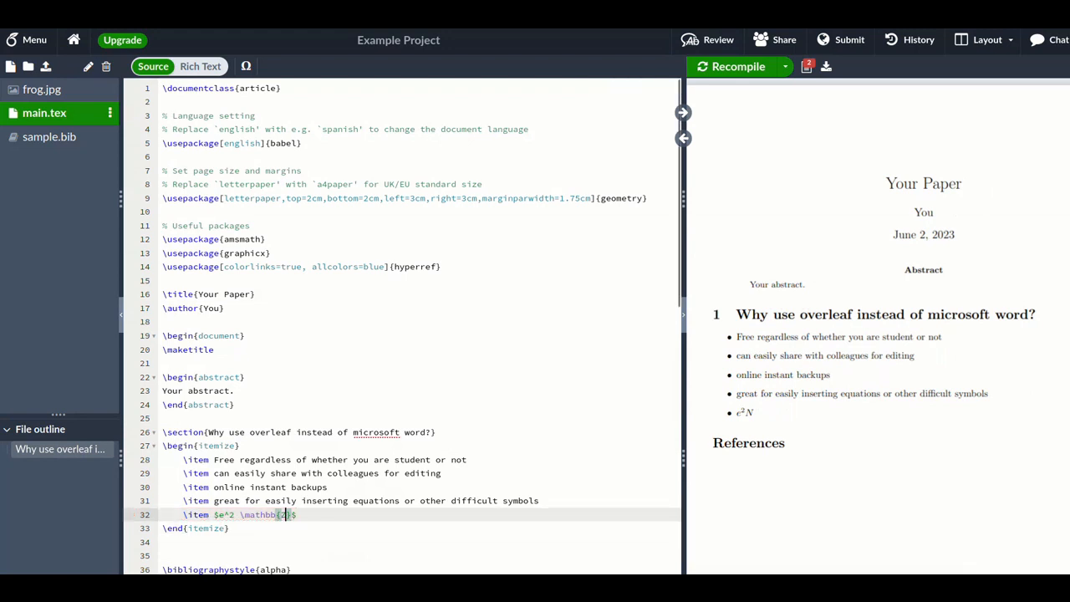
Delete the trial equation text from the last list item.
click(739, 66)
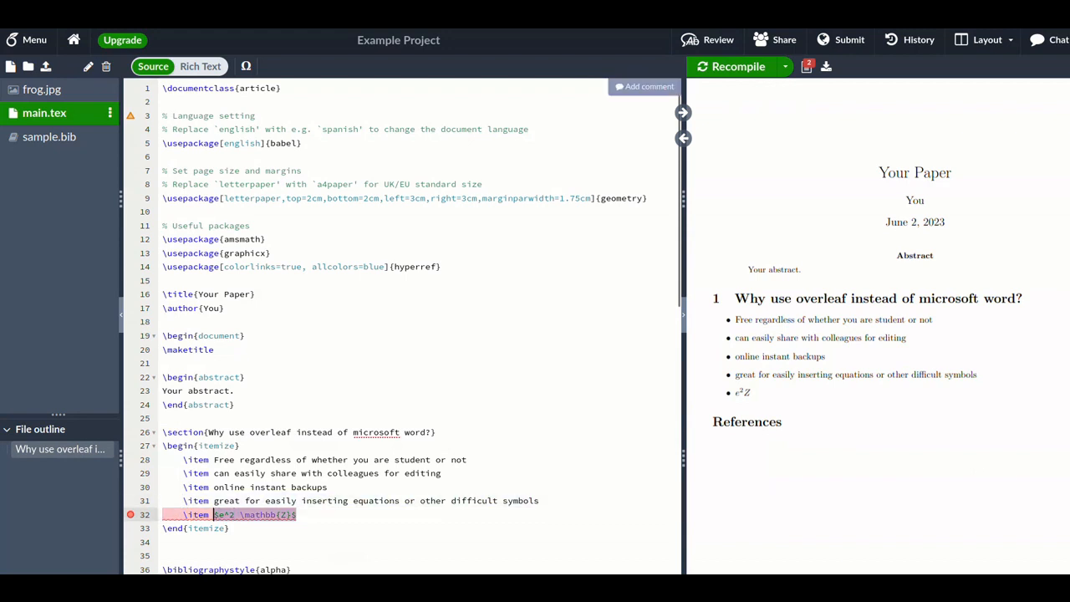
key(Delete)
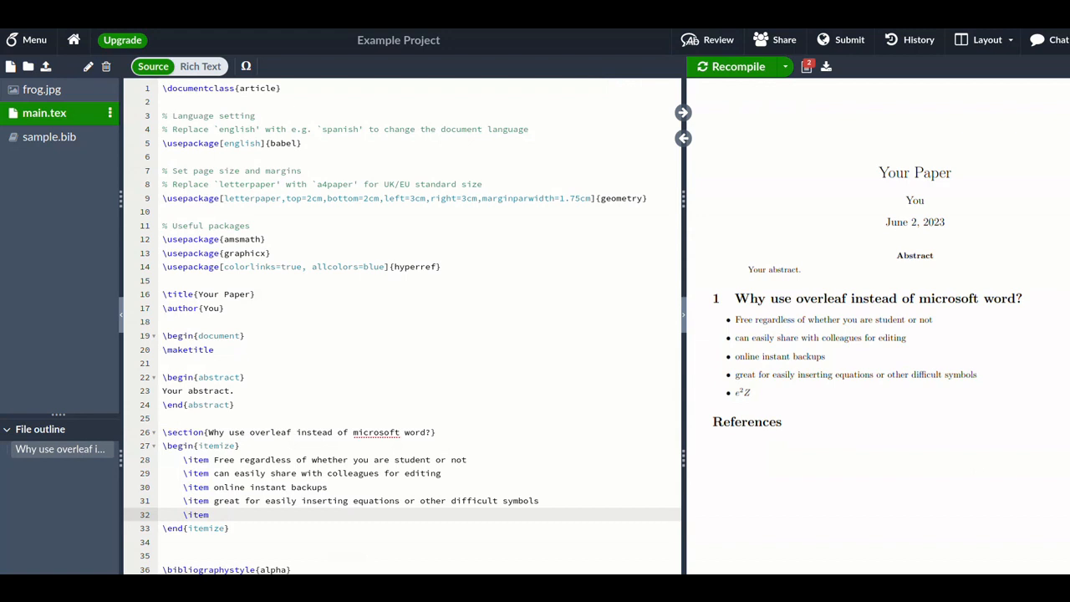
click(214, 515)
text(\section{Problems with Overleaf)
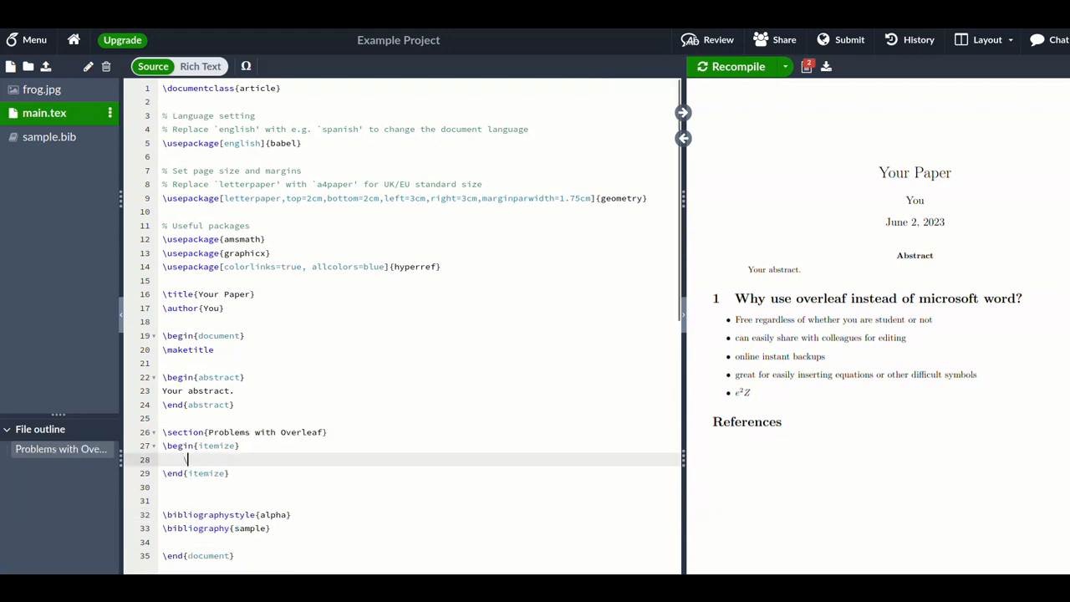
Add an item that it doesn't give instant feedback on document grammar, testing the misspelling 'boladh'.
text(\item Doesn't have)
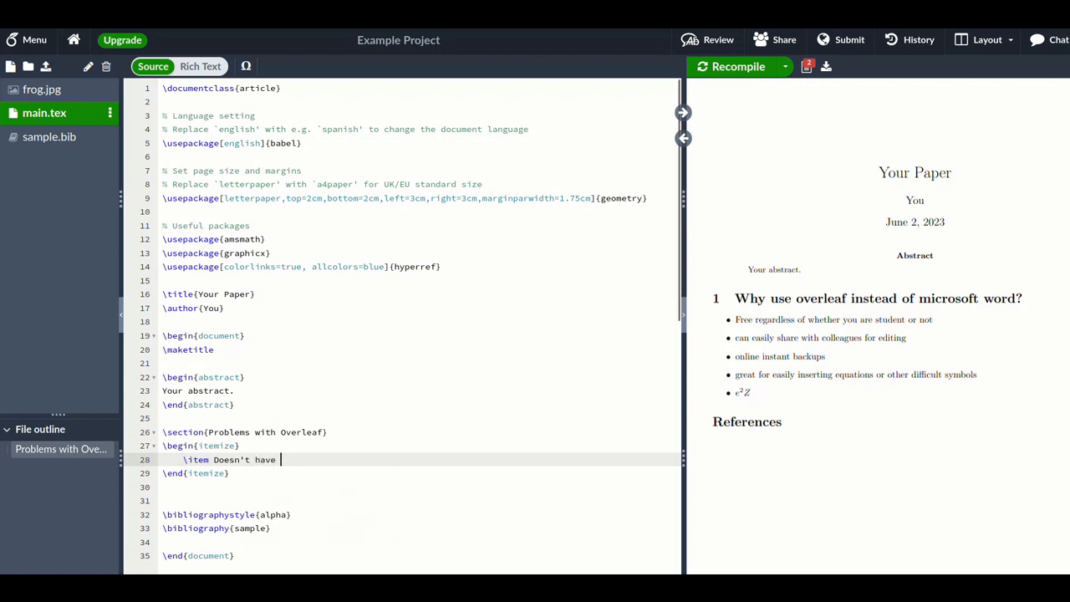
text('instant)
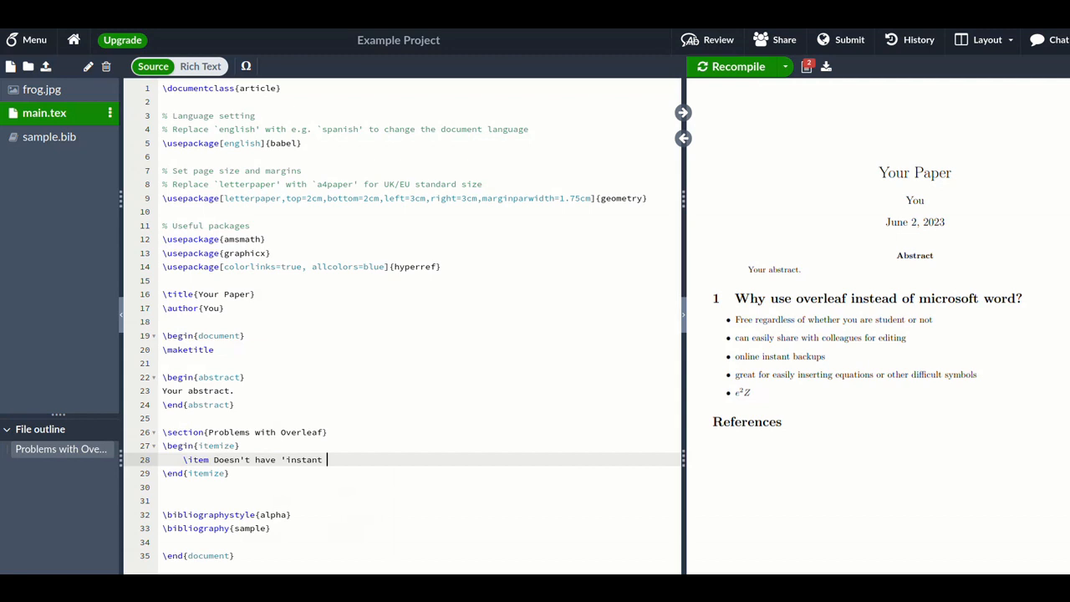
text(feedback you need to compile the)
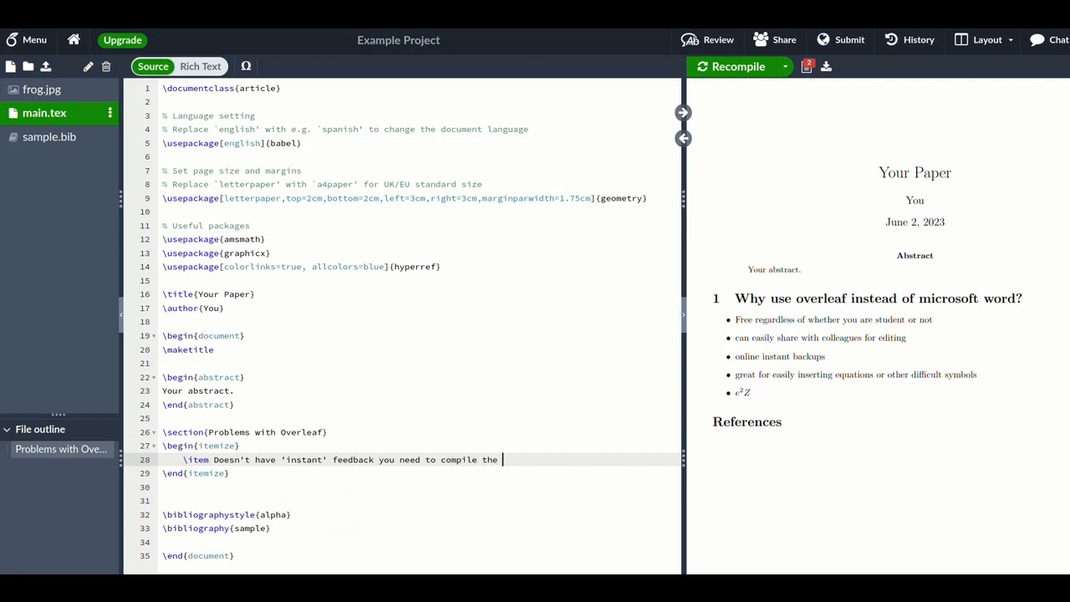
text(document)
text(\item difficult to check)
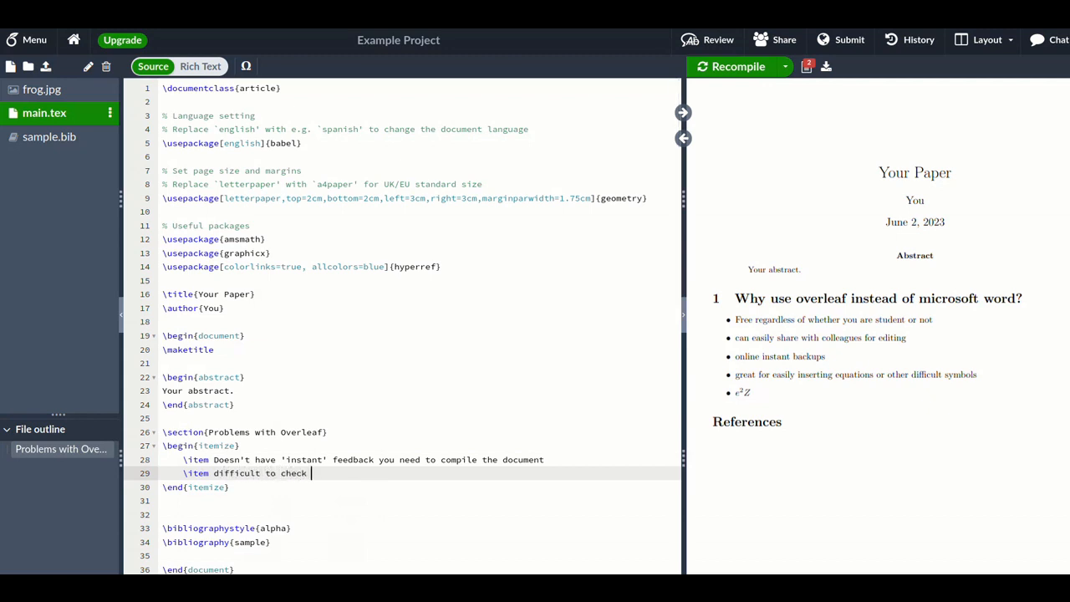
text(grammar and spelling)
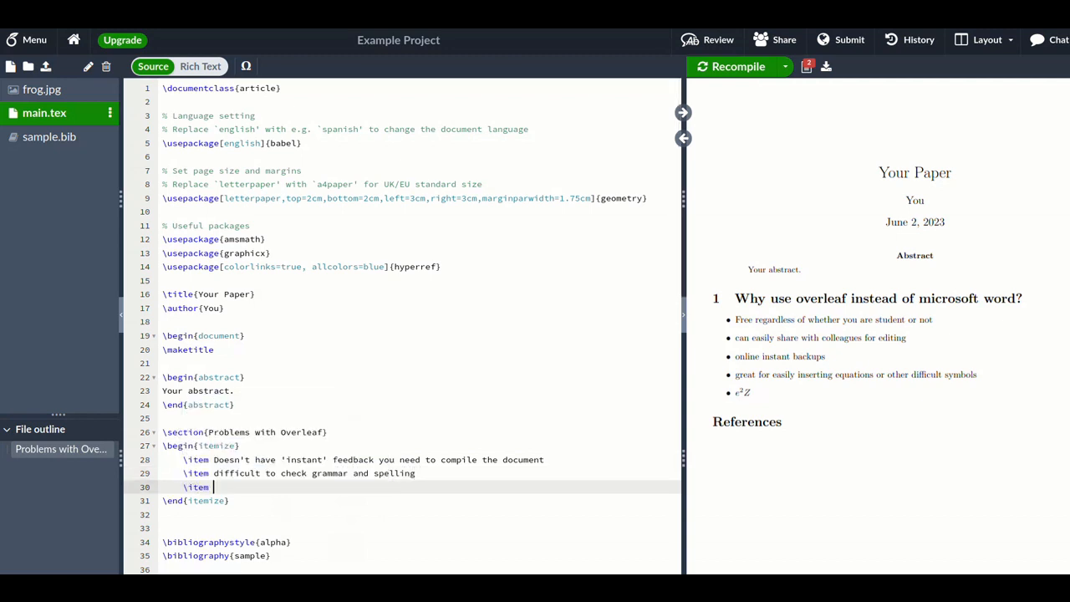
text(boladh)
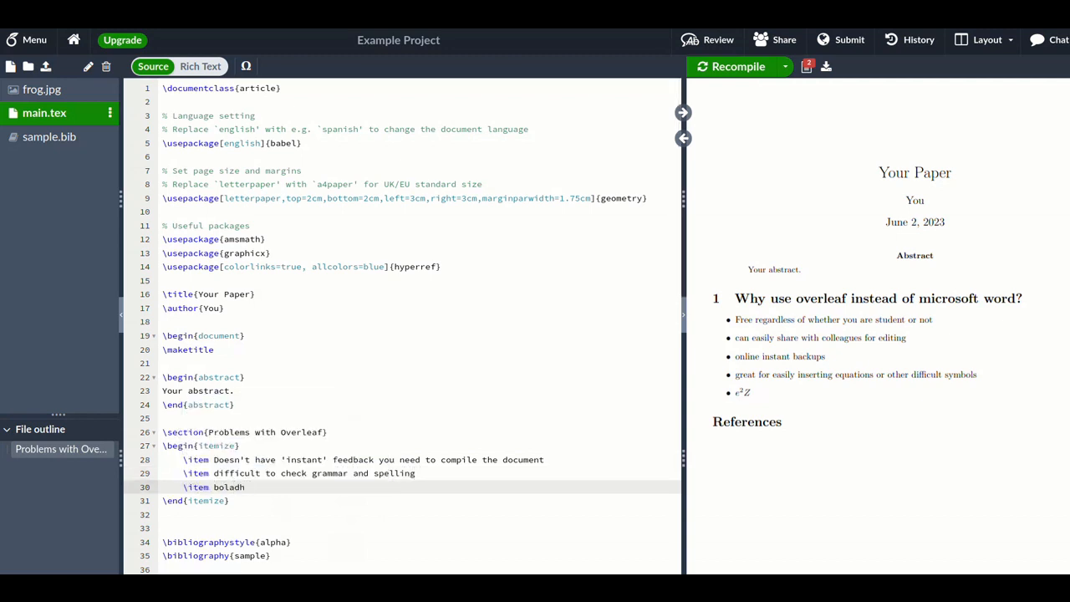
text(<<)
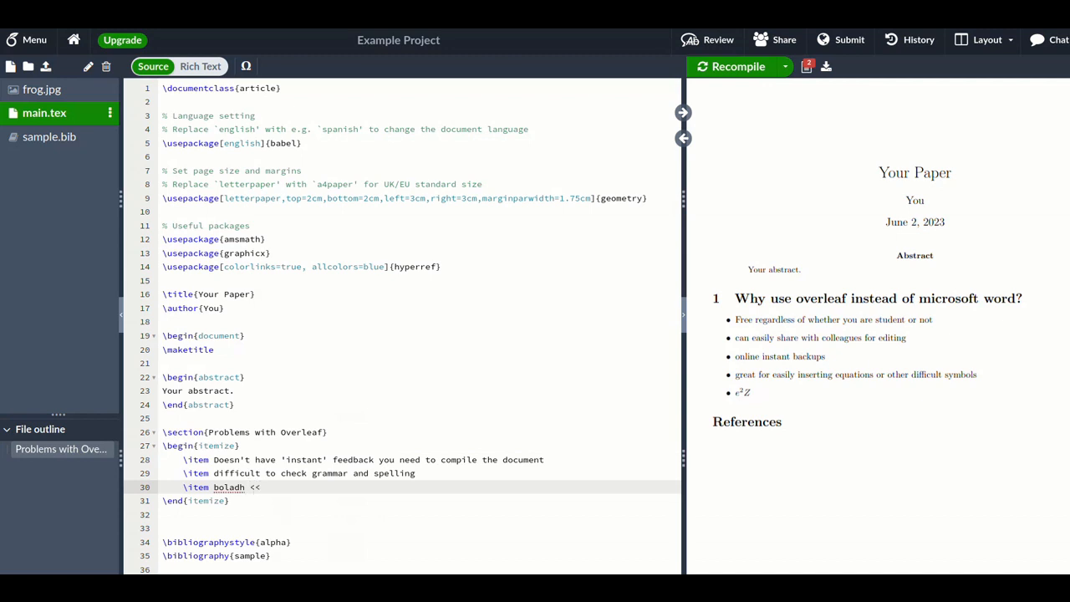
right_click(228, 487)
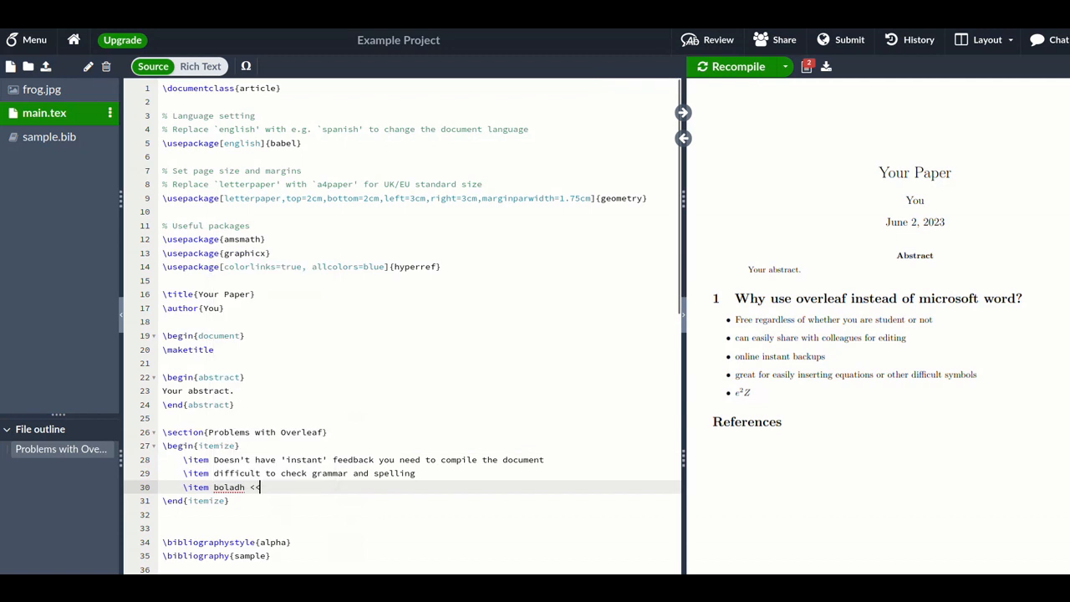
text(restauran)
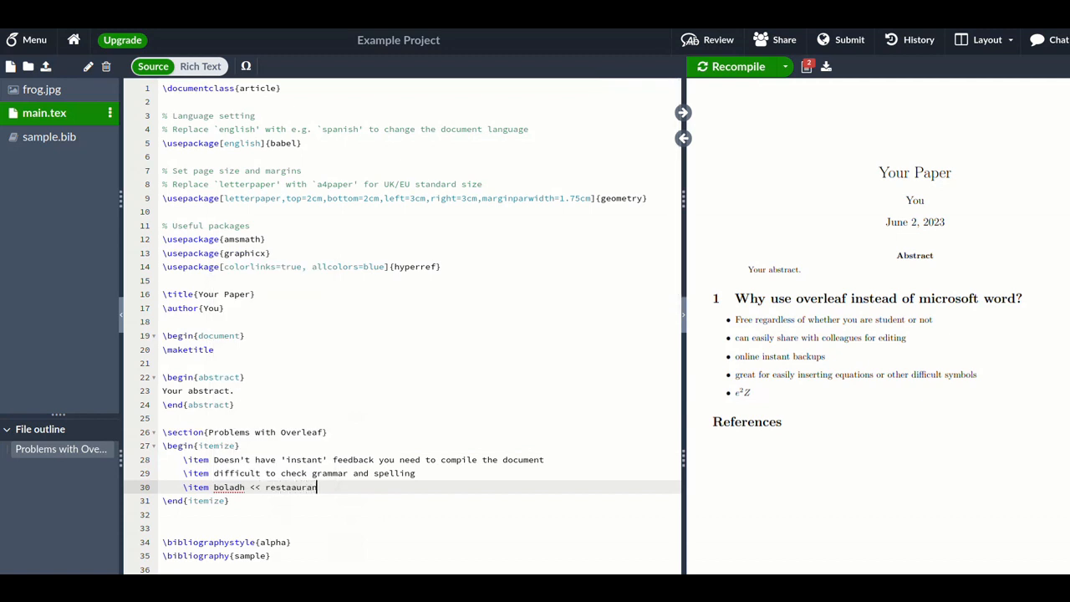
text(t)
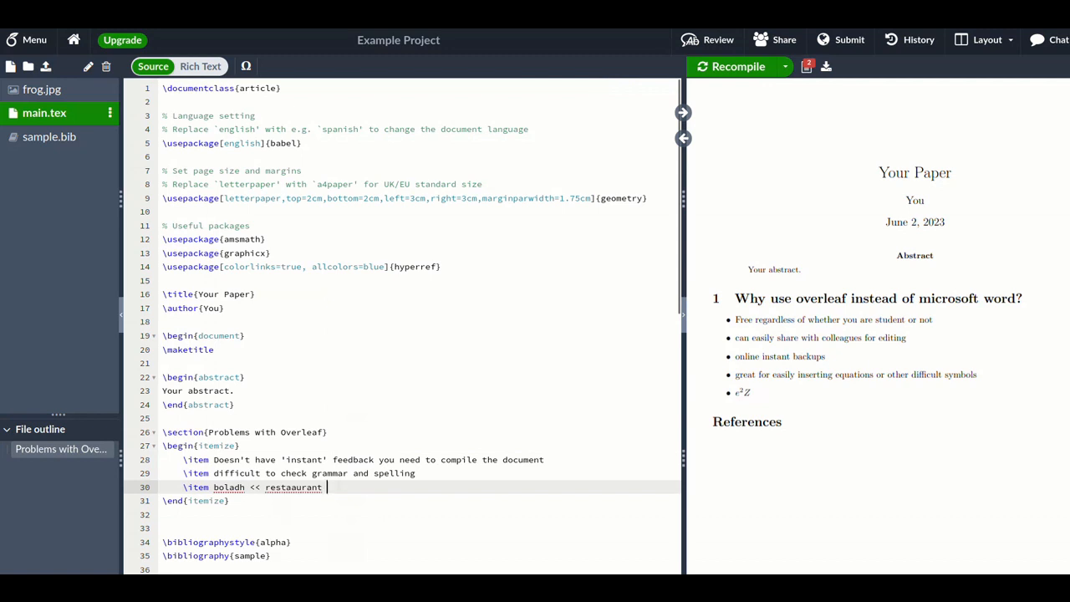
double_click(291, 486)
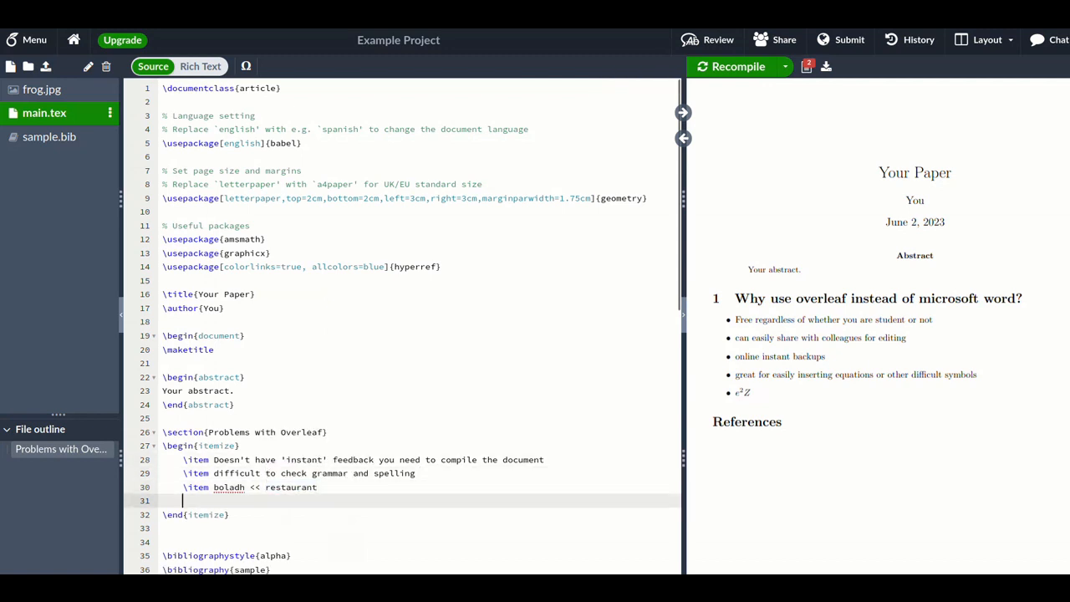
Add an item: it catches most spelling mistakes but there is not a grammar checker.
text(\item it ca)
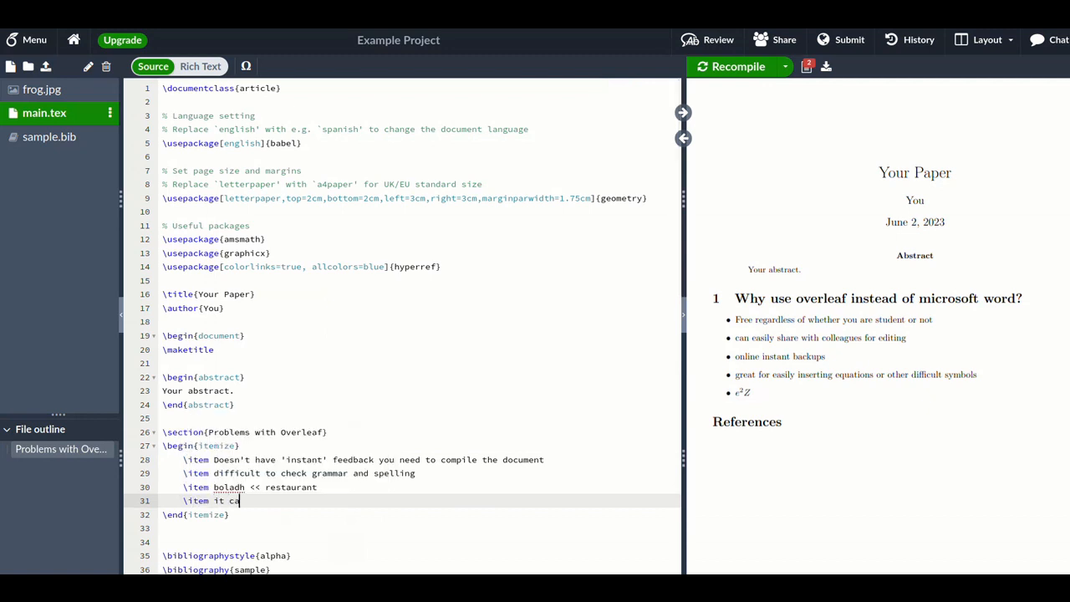
text(tches most)
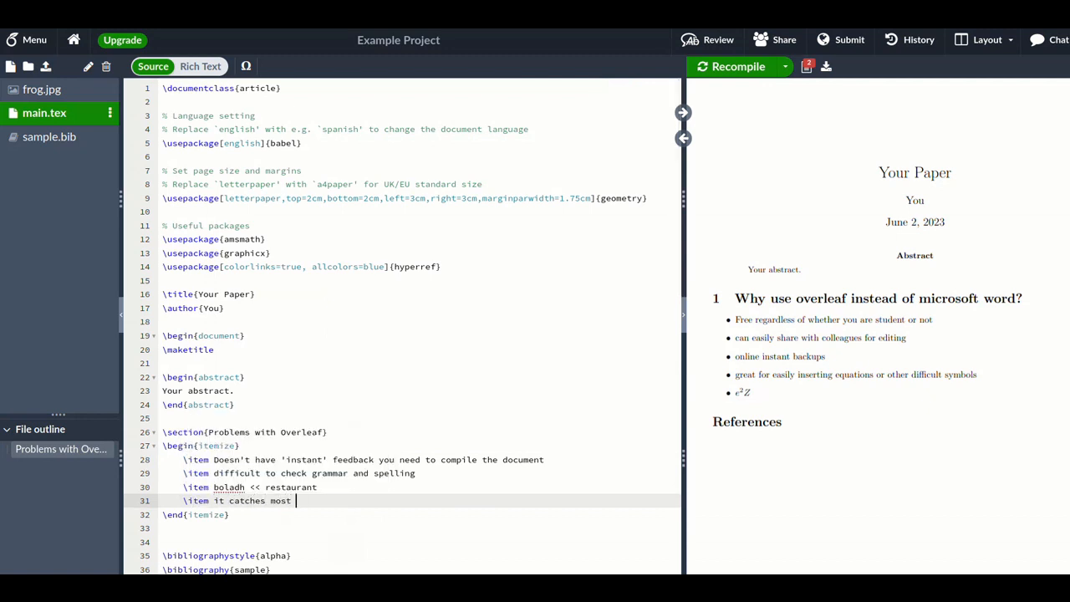
text(spelling mist)
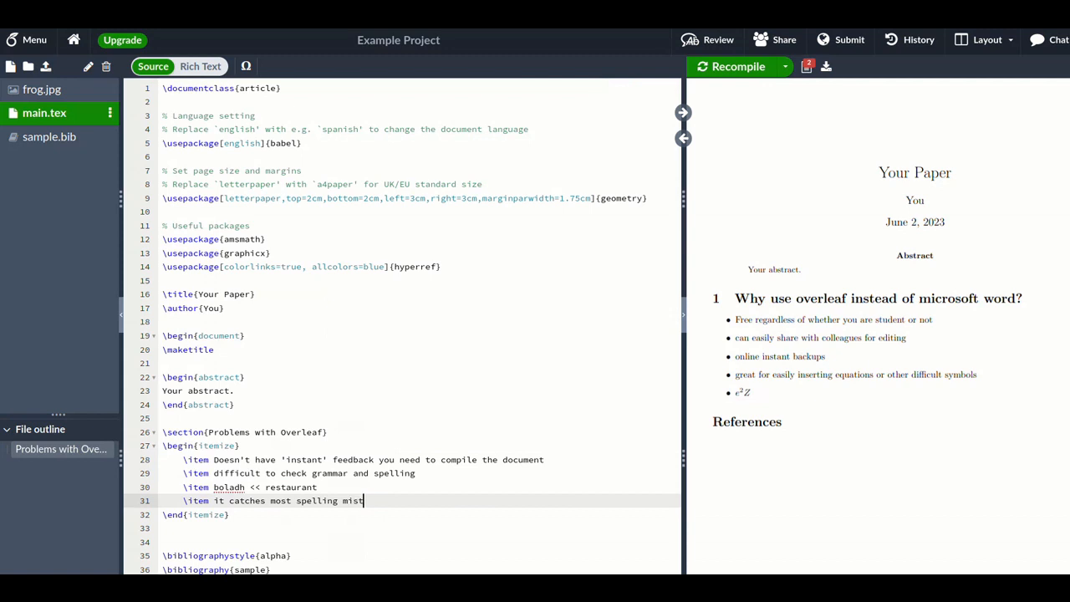
text(akes but there)
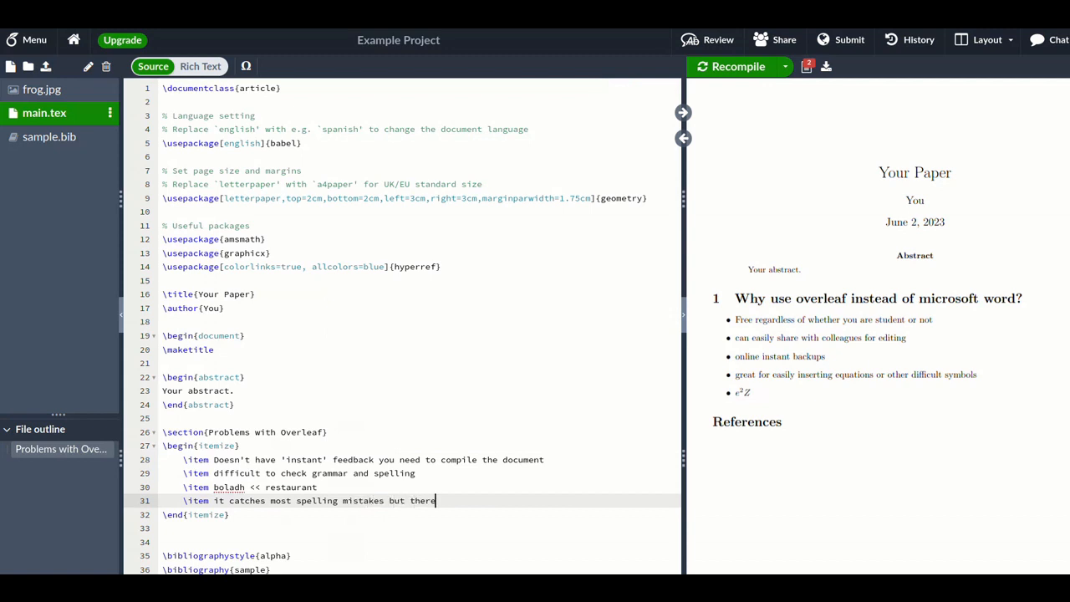
text(is not a gram)
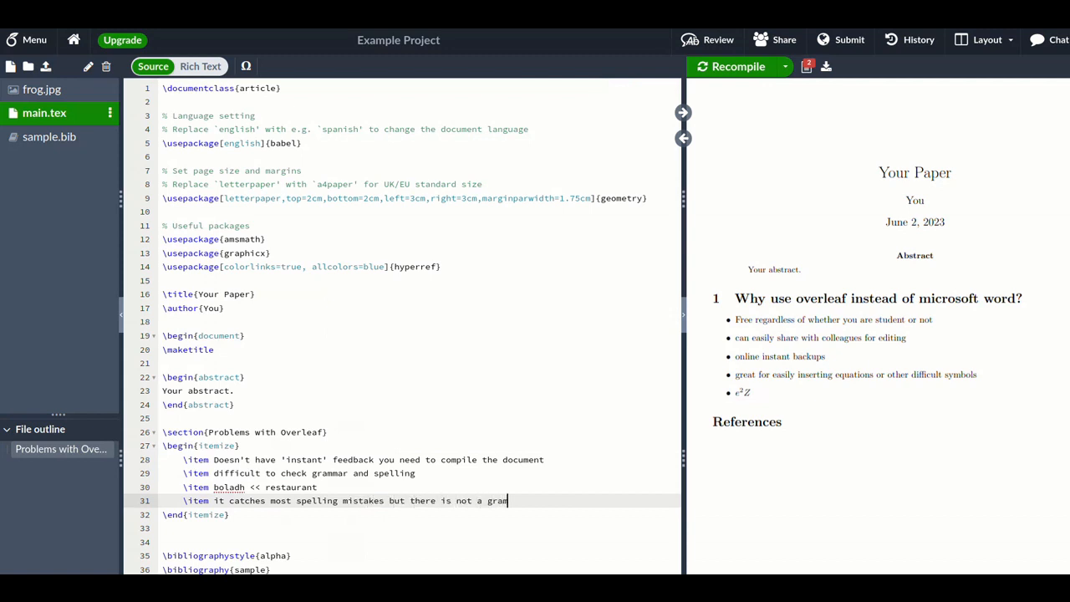
text(mar)
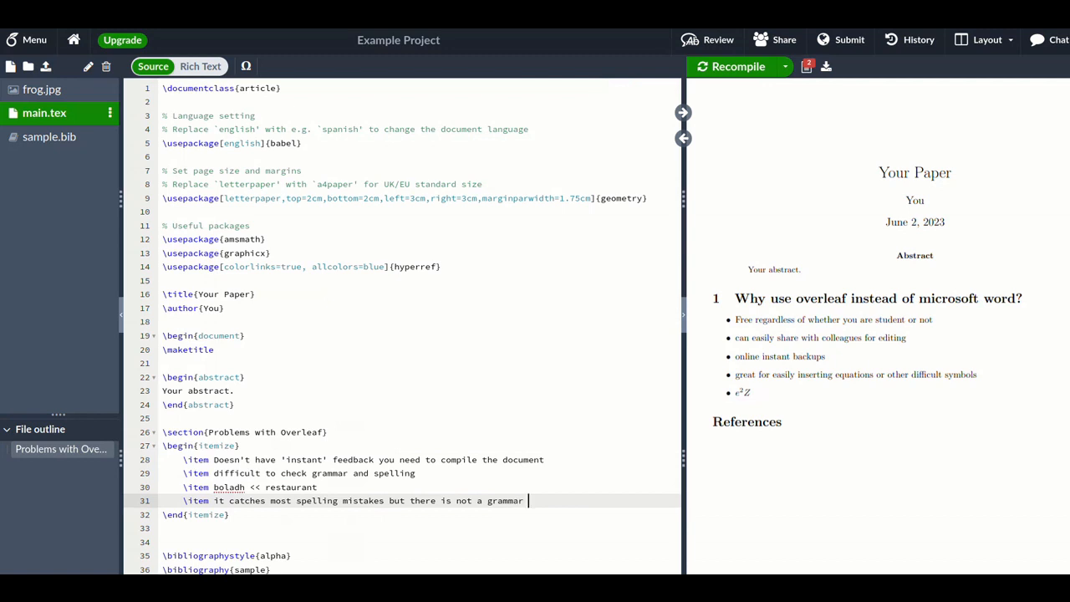
text(checker)
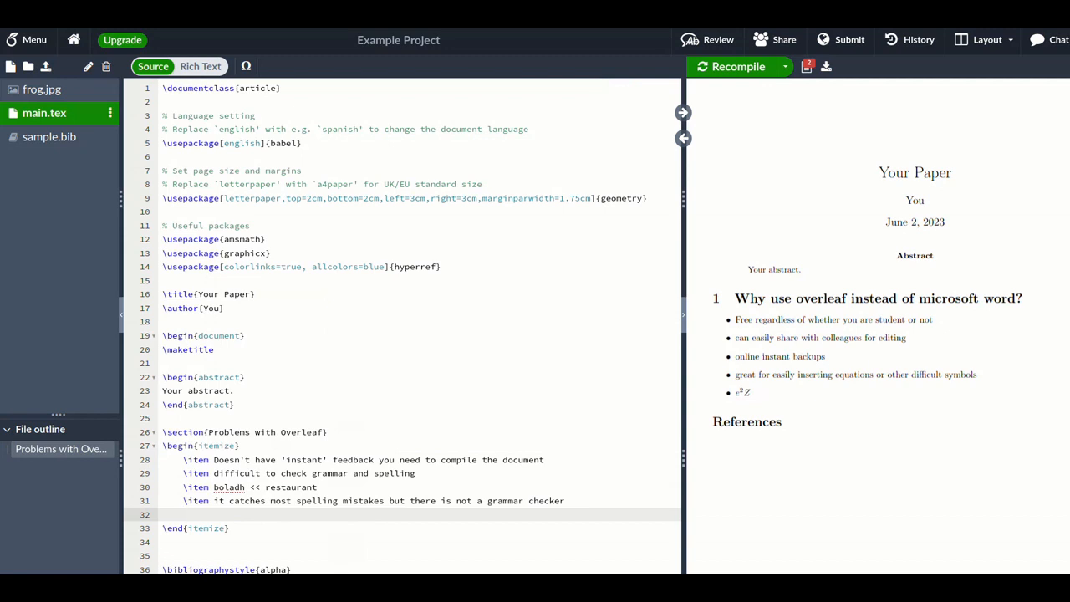
Add items on being more time consuming and a learning curve needing help at the beginning to make documents.
text(\item)
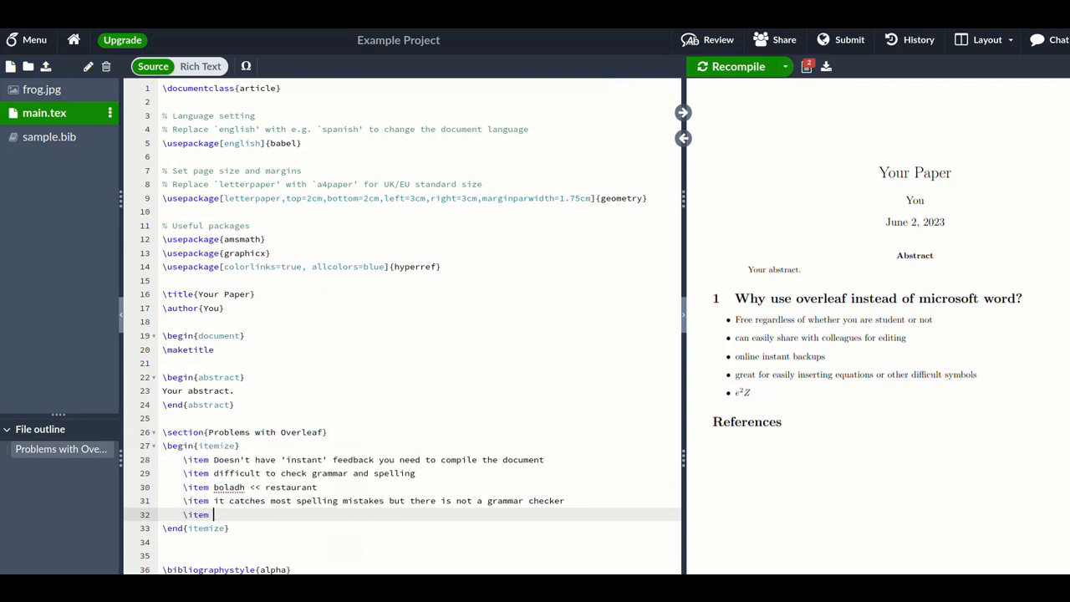
text(can be more)
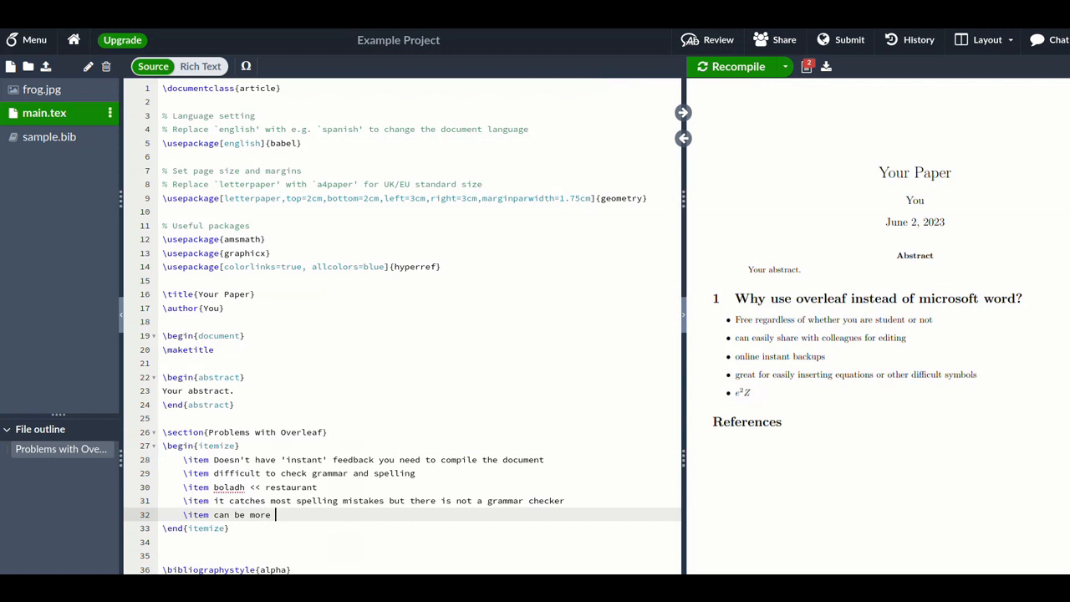
text(time consuming to learn)
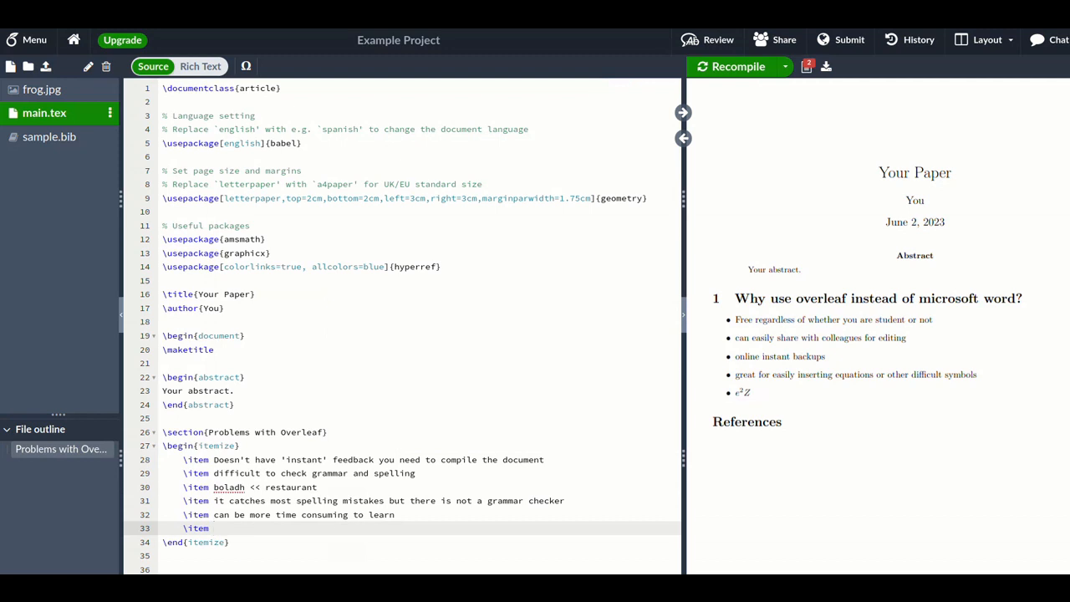
click(214, 529)
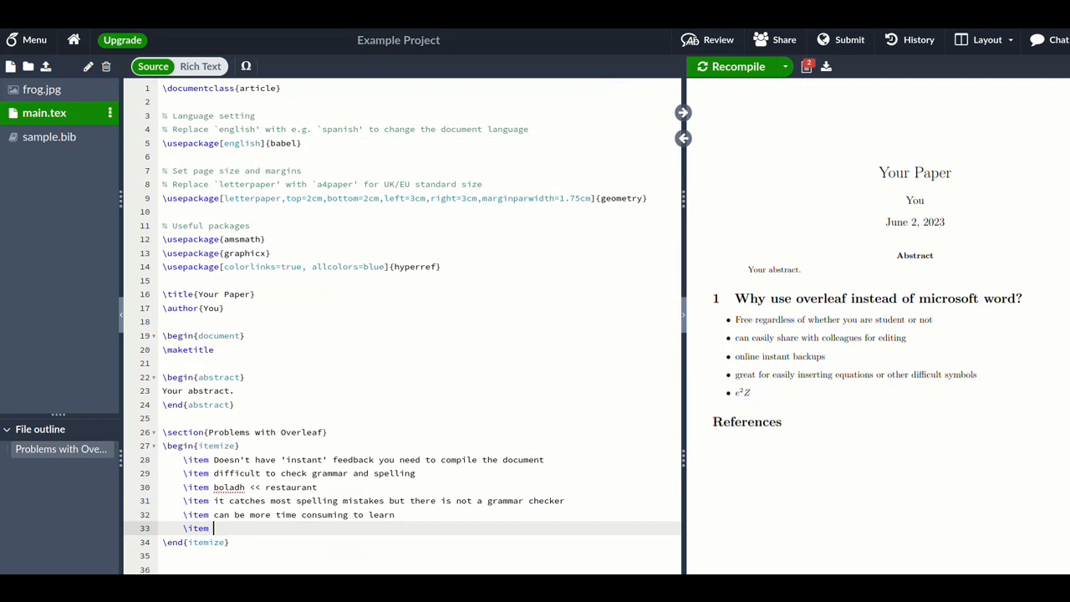
text(learning curv)
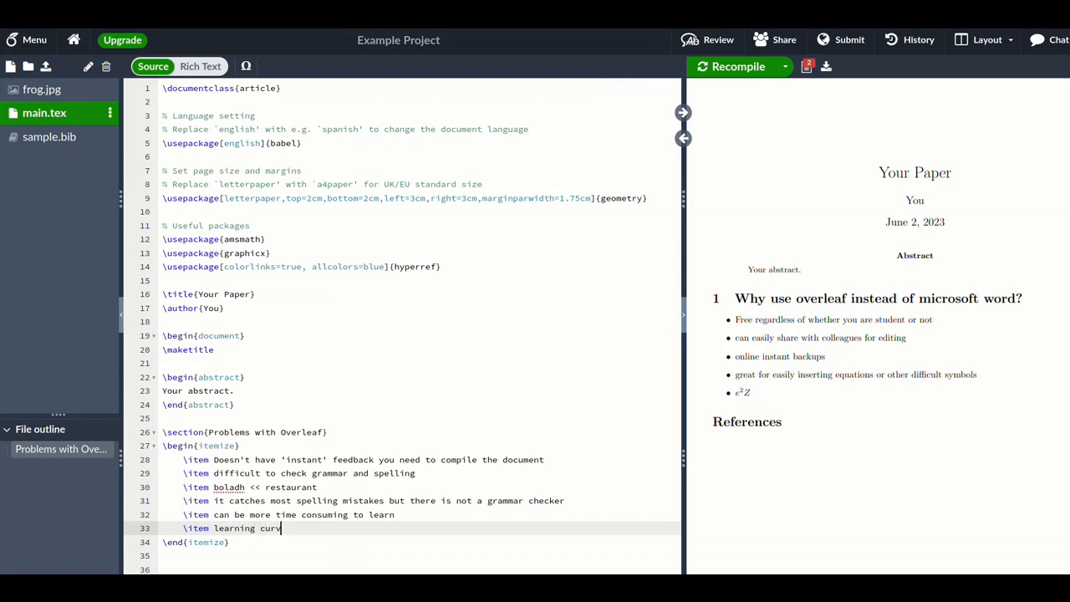
text(e that)
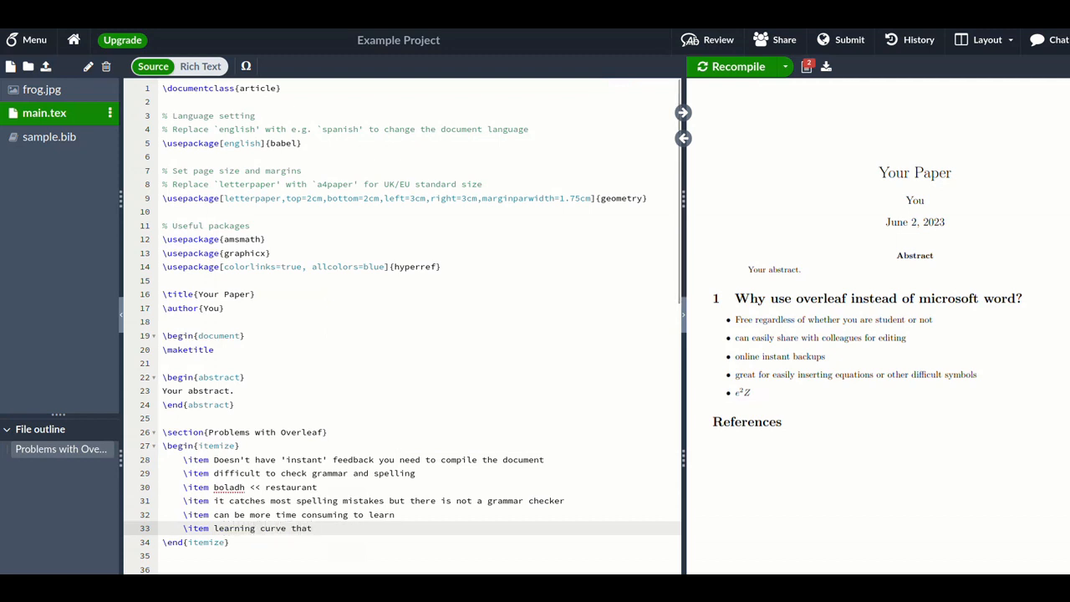
text(me)
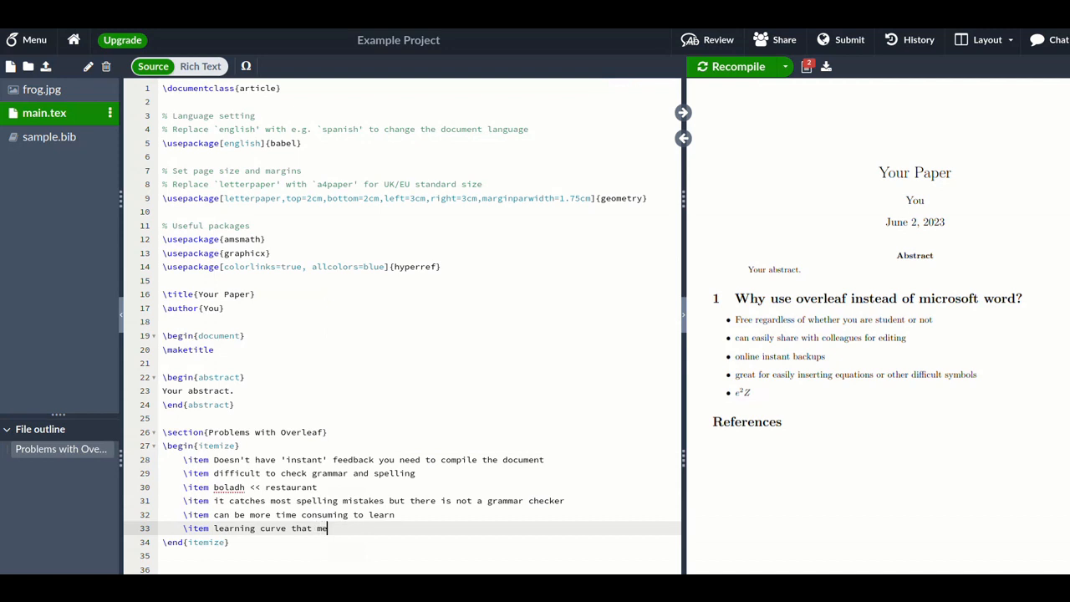
text(ans)
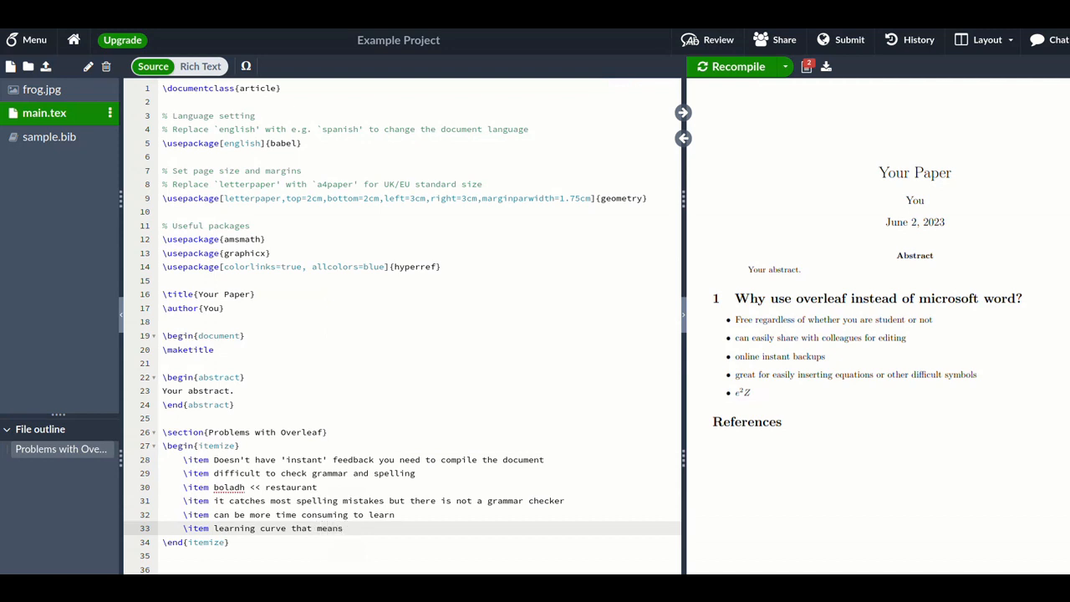
text(you may need more)
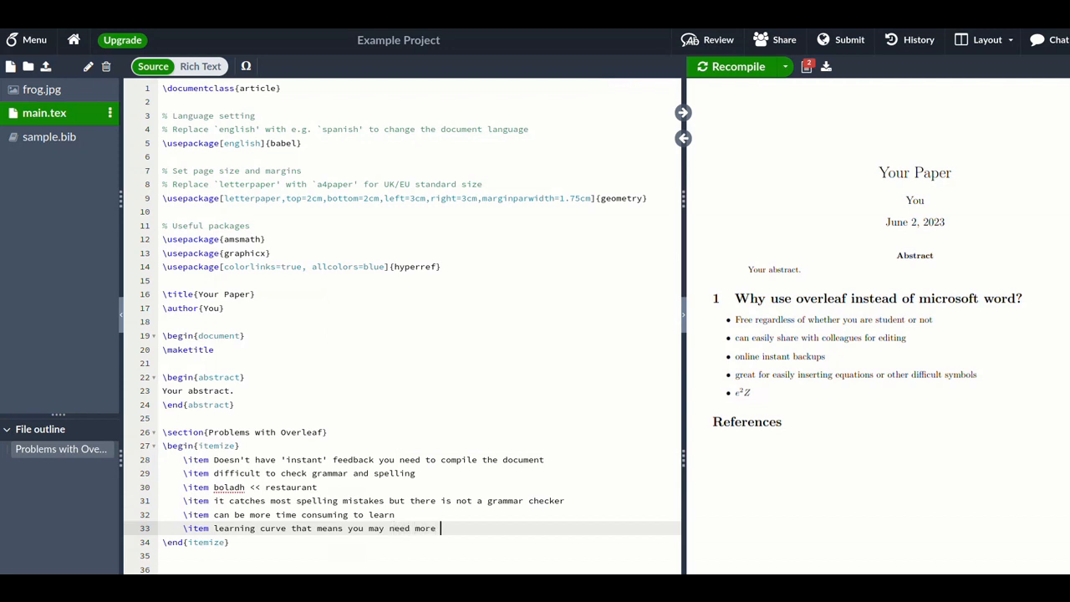
text(h)
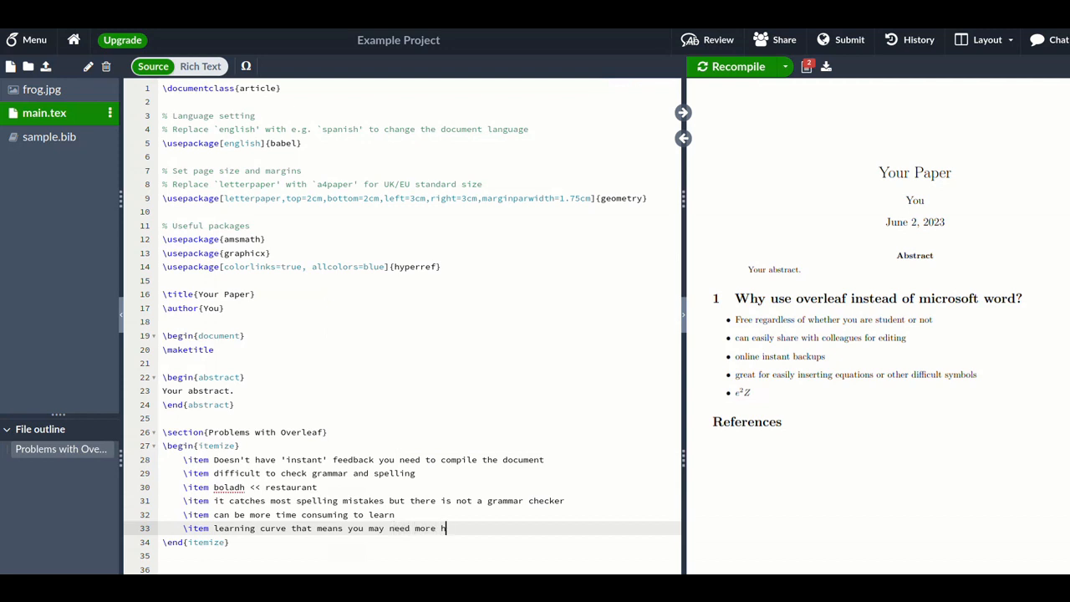
text(elp at the beginning to make)
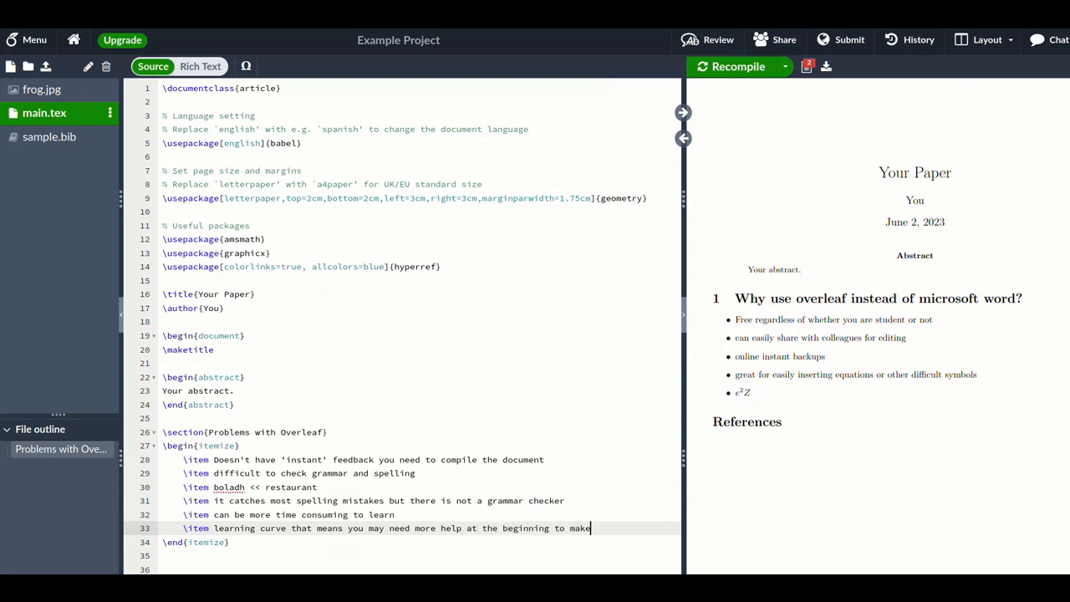
text(documents)
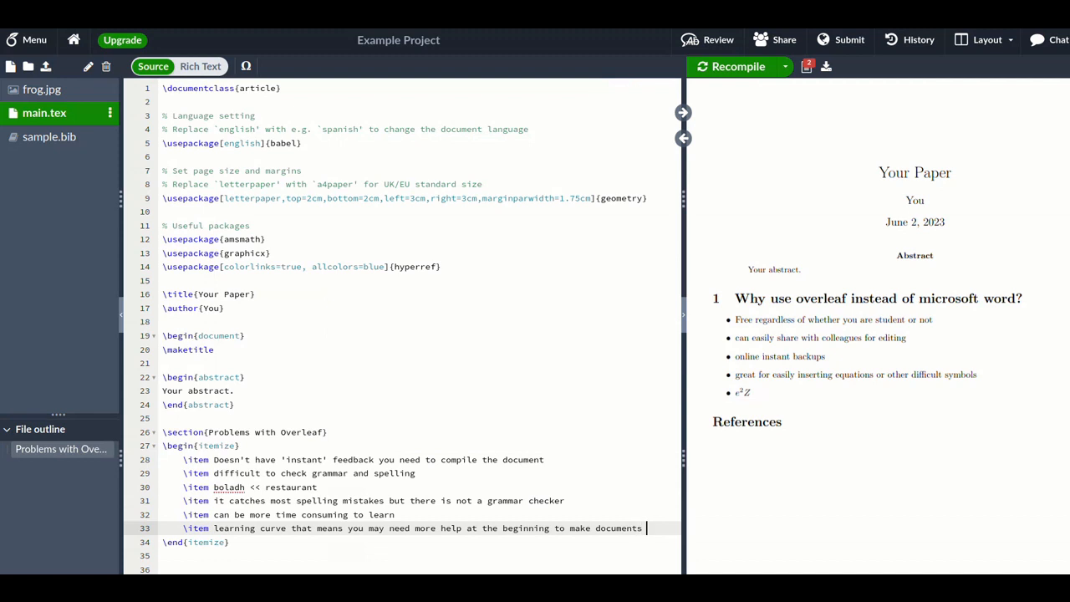
key(Enter)
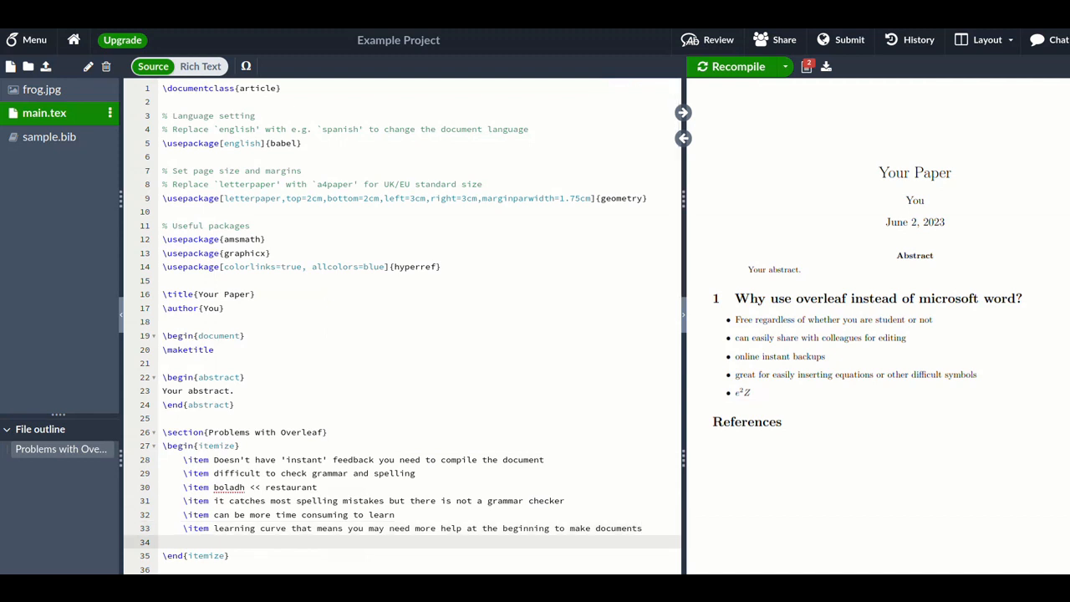
Bring up the PLOS ONE LaTeX-versus-Word efficiency article and scroll to its abstract.
click(182, 541)
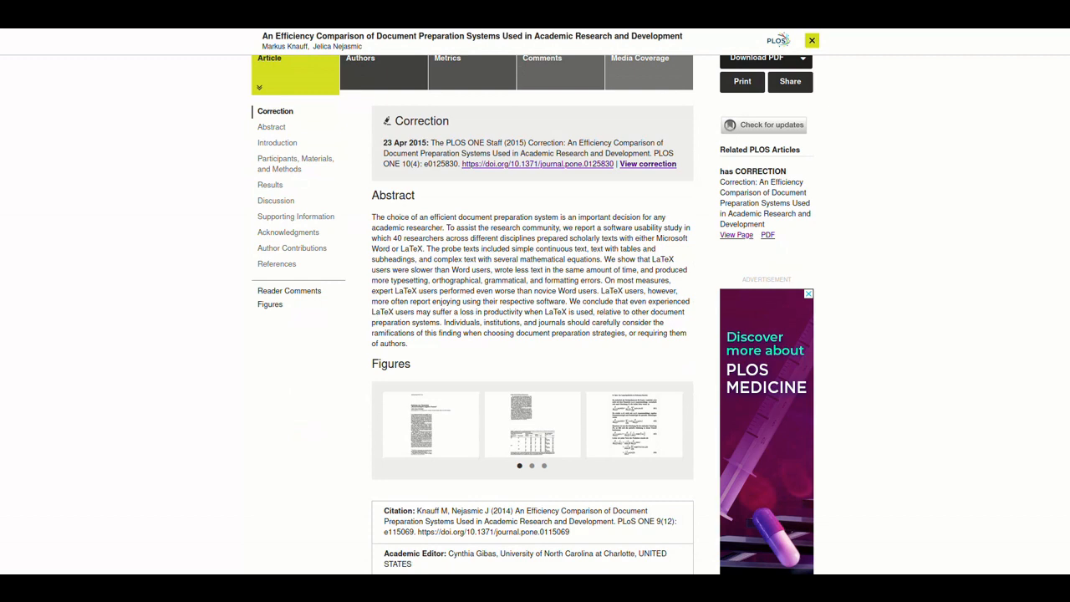
scroll(down, 3)
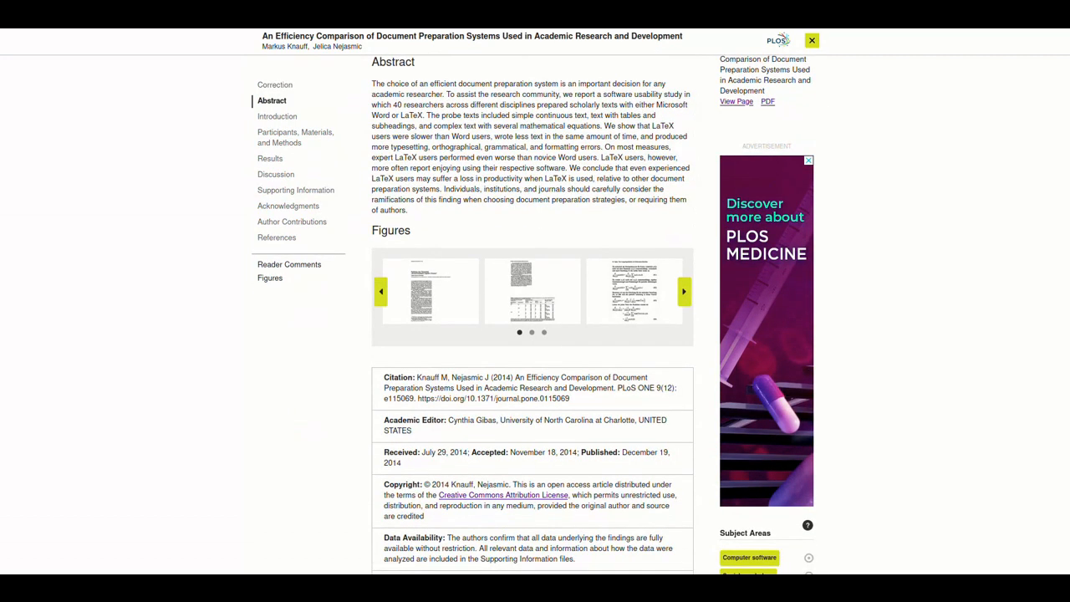
drag(622, 126, 660, 137)
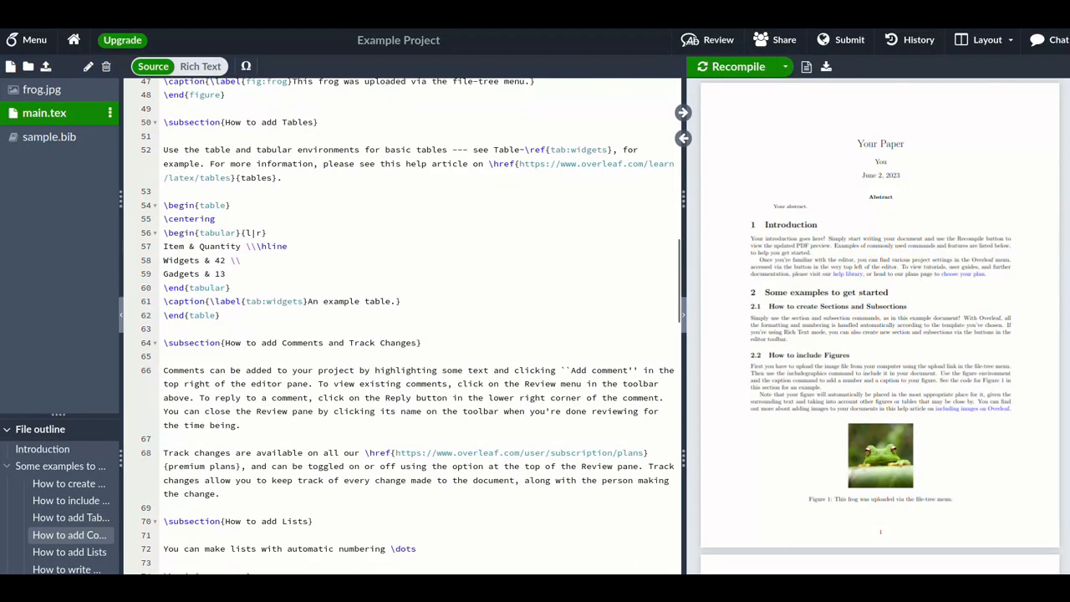
Insert an equation environment via autocomplete reading e\;=\;mc^2 and recompile.
scroll(down, 3)
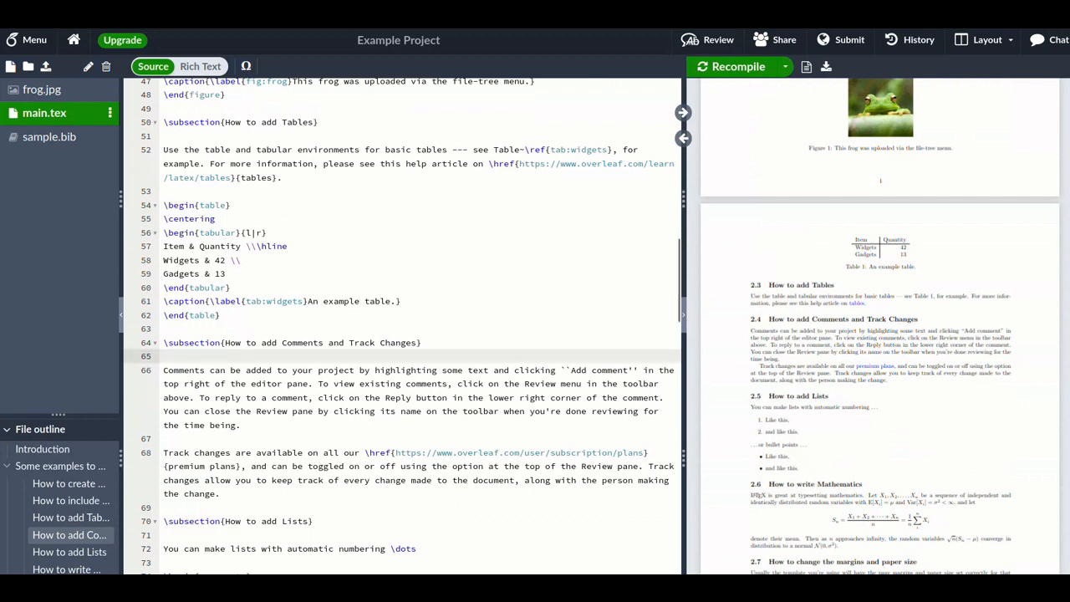
text(\be)
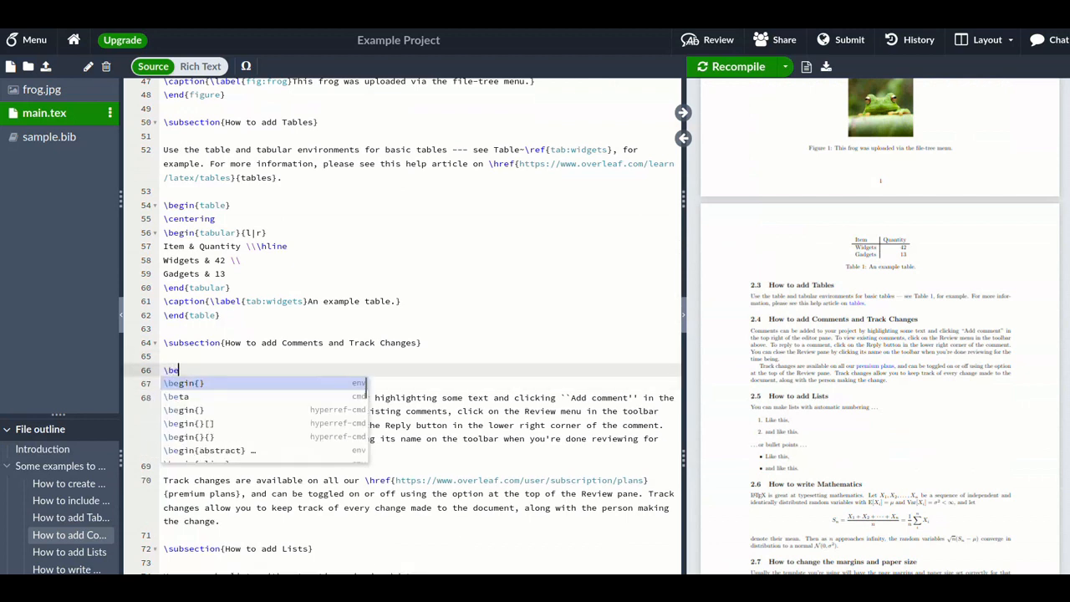
text(equ)
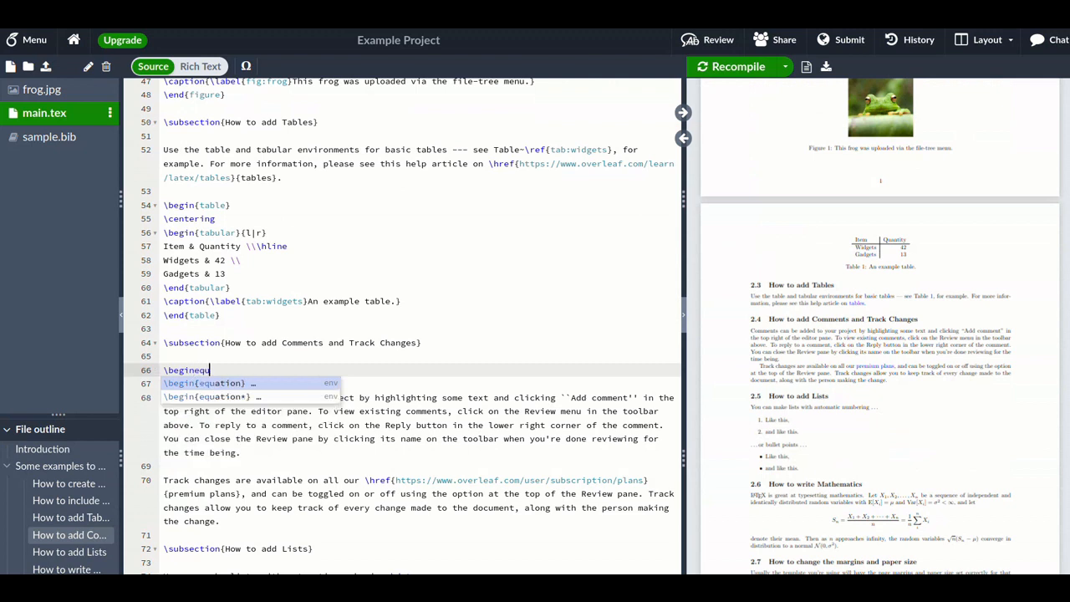
click(220, 381)
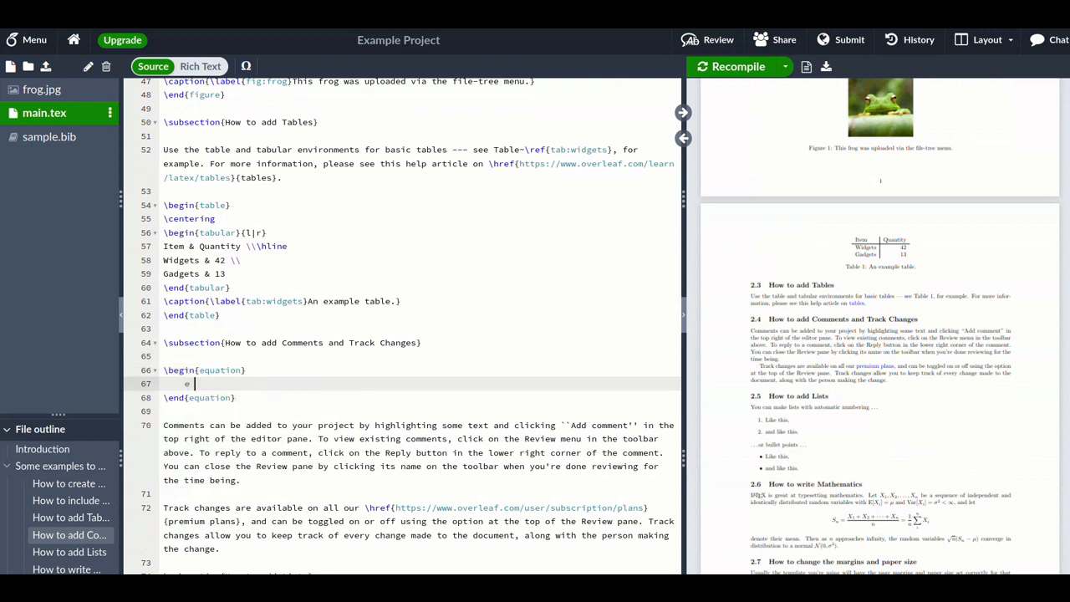
text(\;=\;)
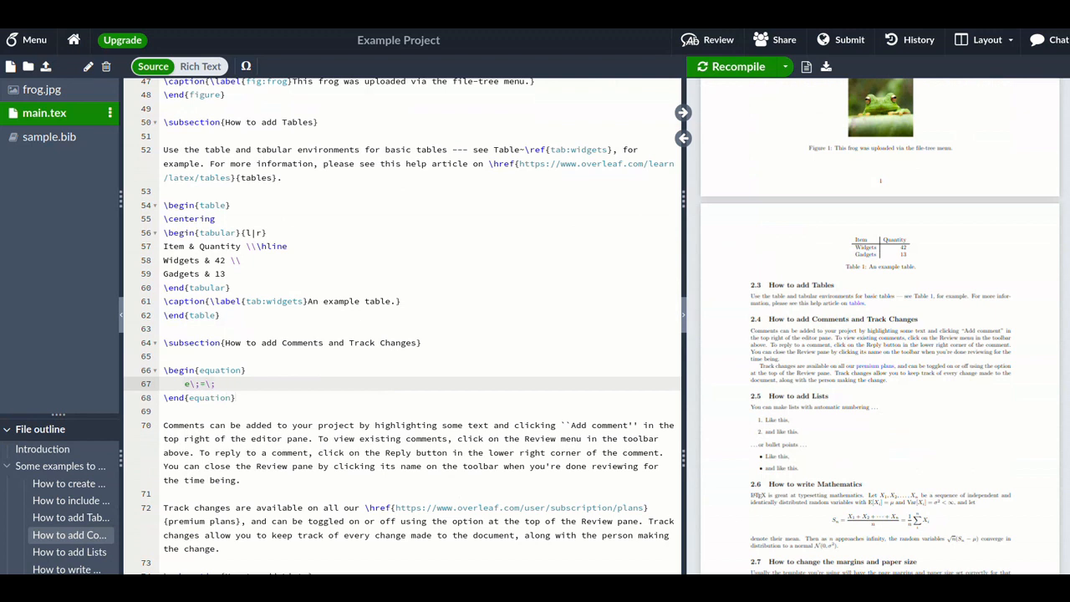
text(mc^)
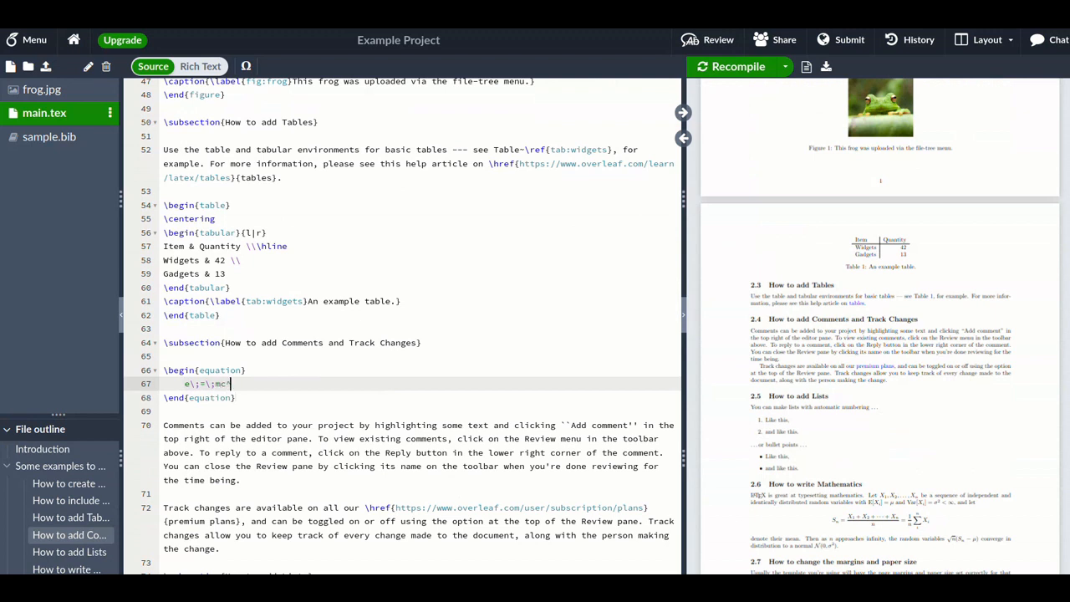
text(^2)
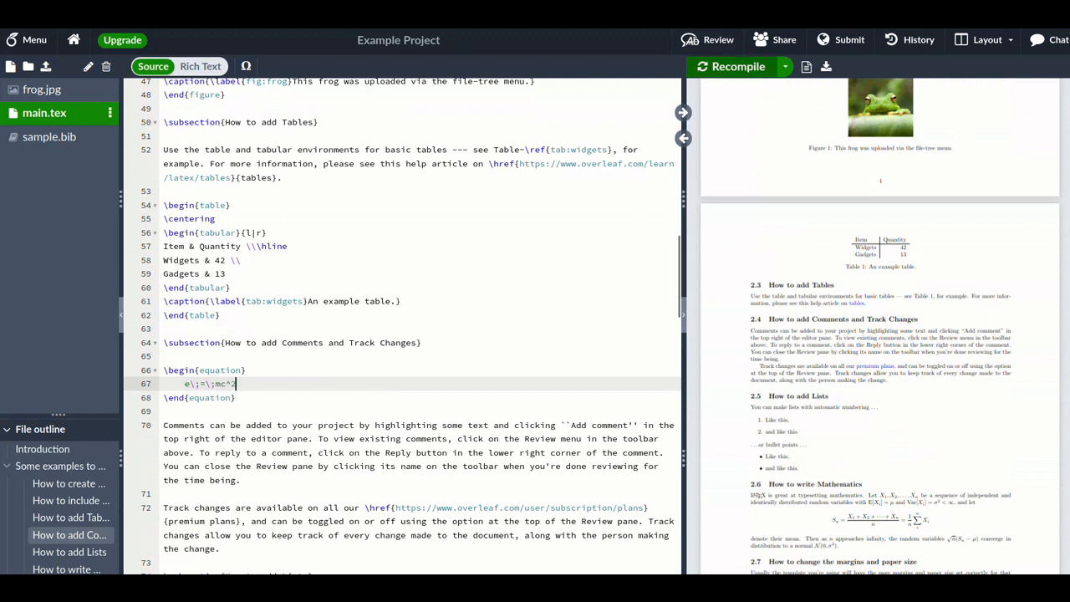
click(737, 66)
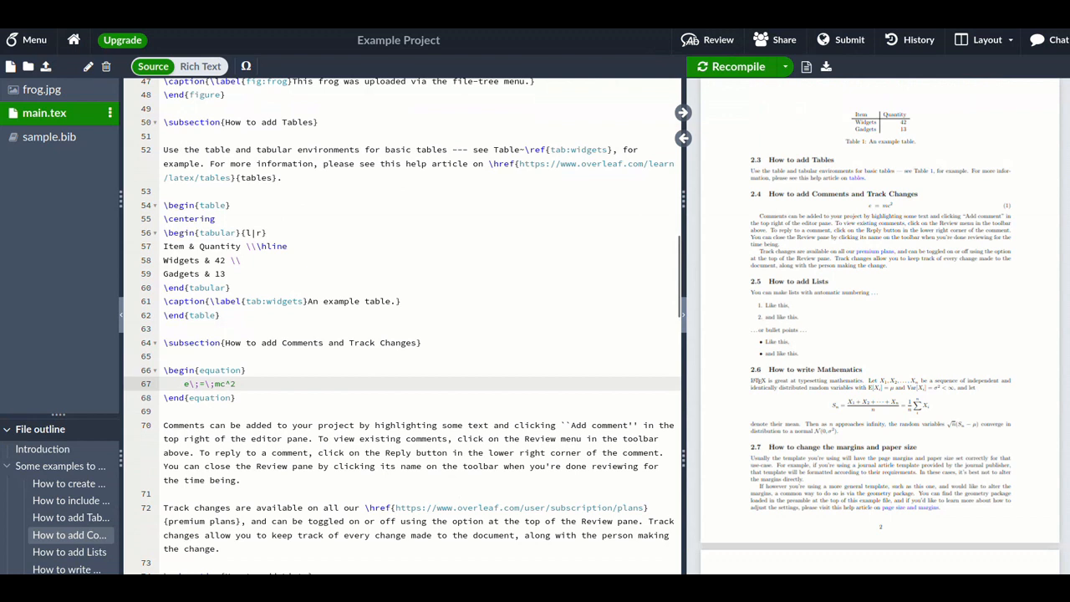
Append a \frac{1}{2} term to the equation.
text(\frac{}{})
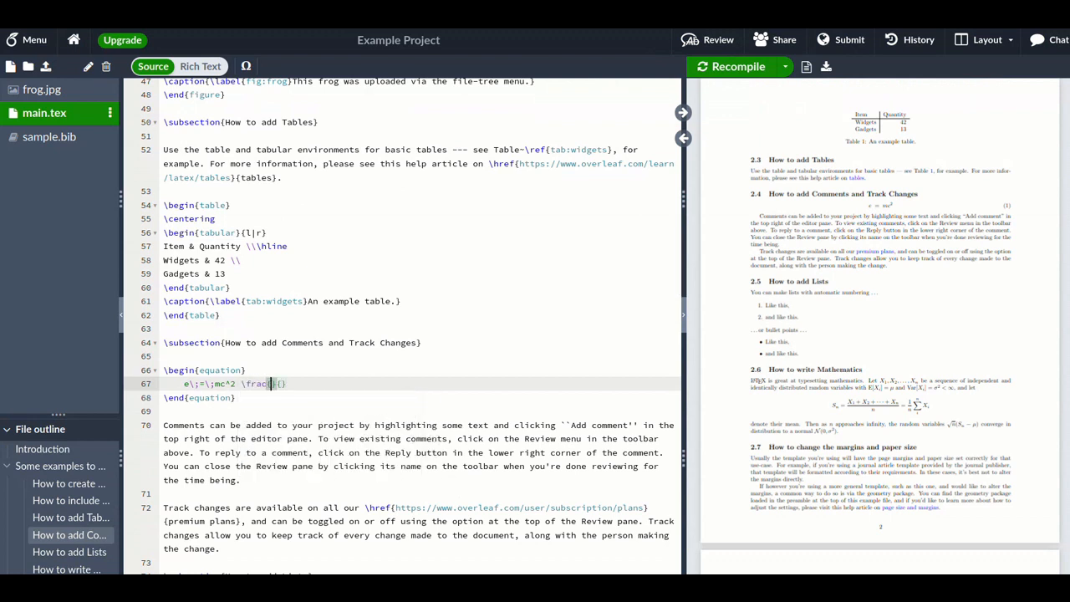
text(1)
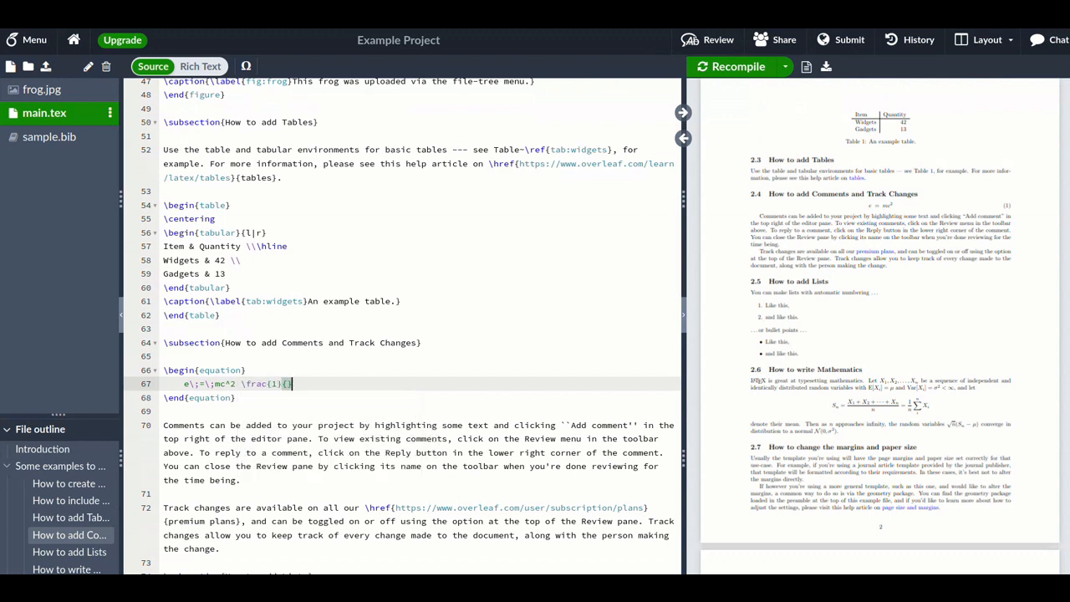
text(2)
click(423, 369)
text(n)
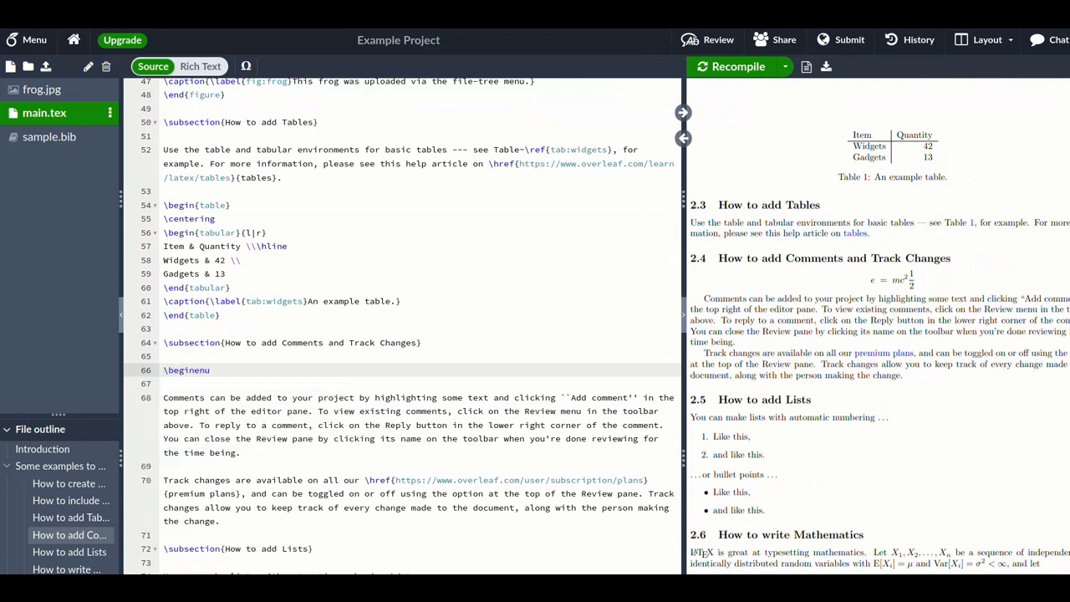
Replace the equation with a two-item enumerate list and recompile to show items 1 and 2.
text(merate})
text(\item)
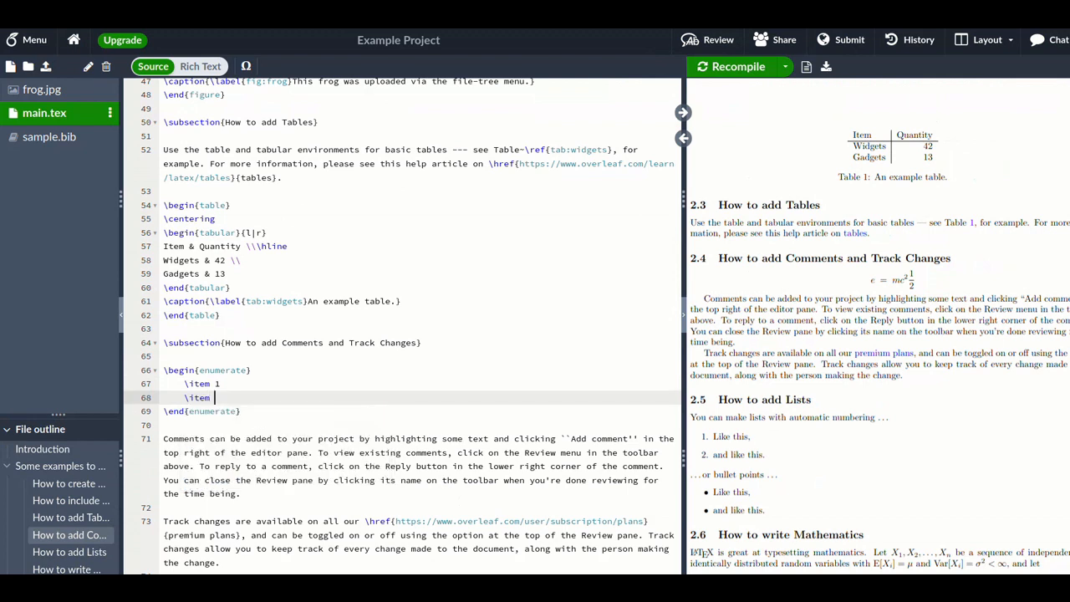
text(<<)
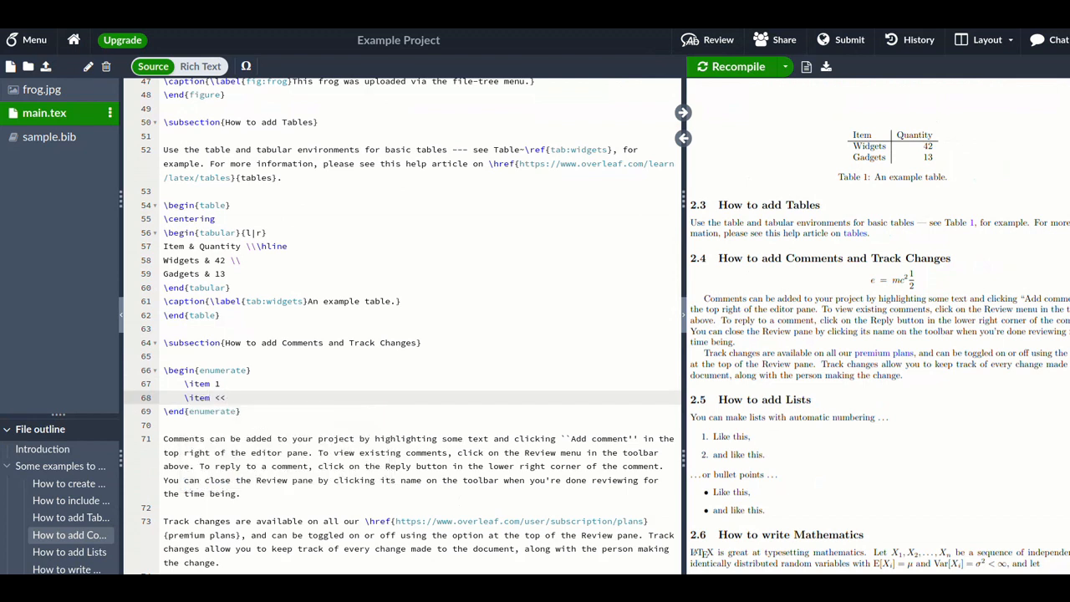
click(729, 67)
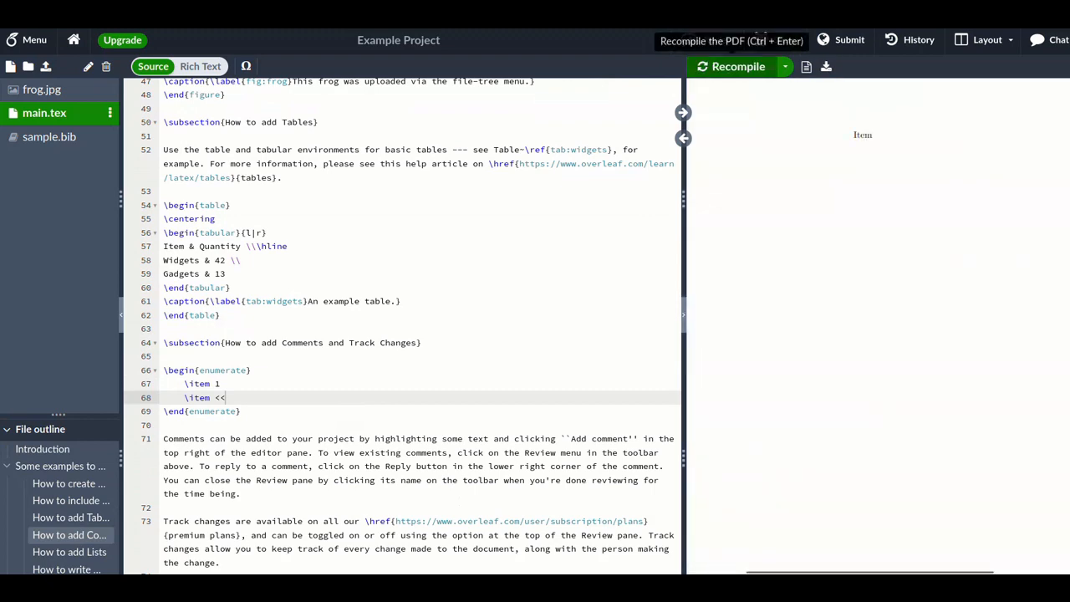
click(732, 67)
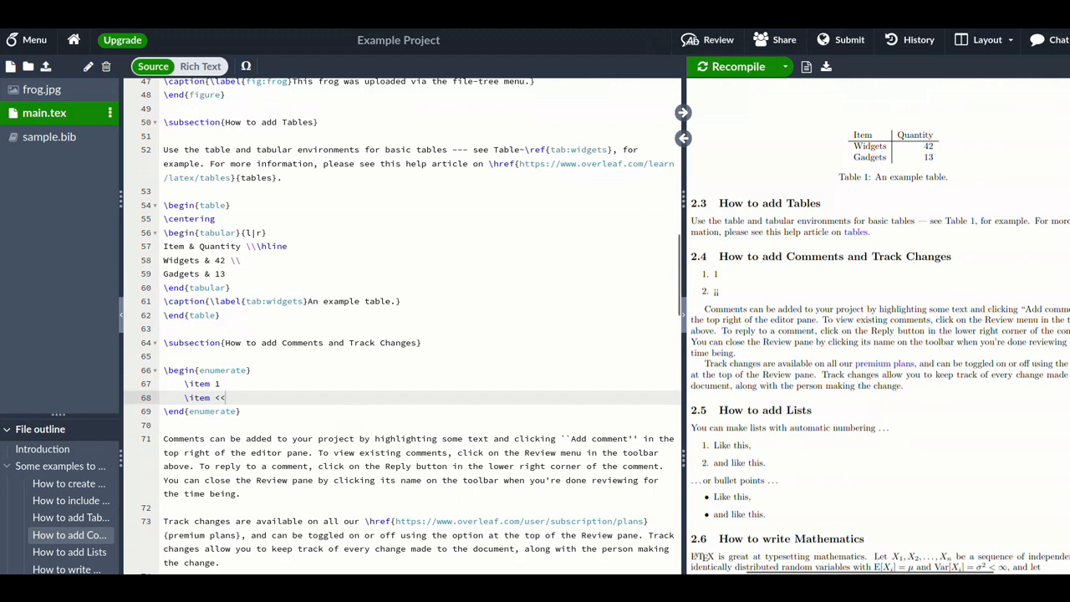
scroll(down, 3)
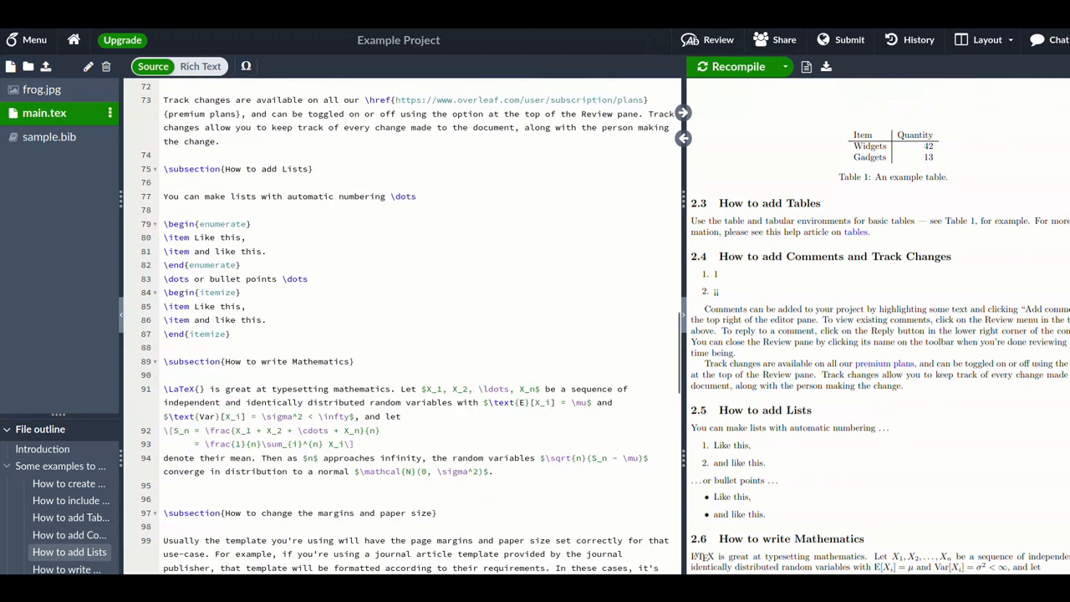